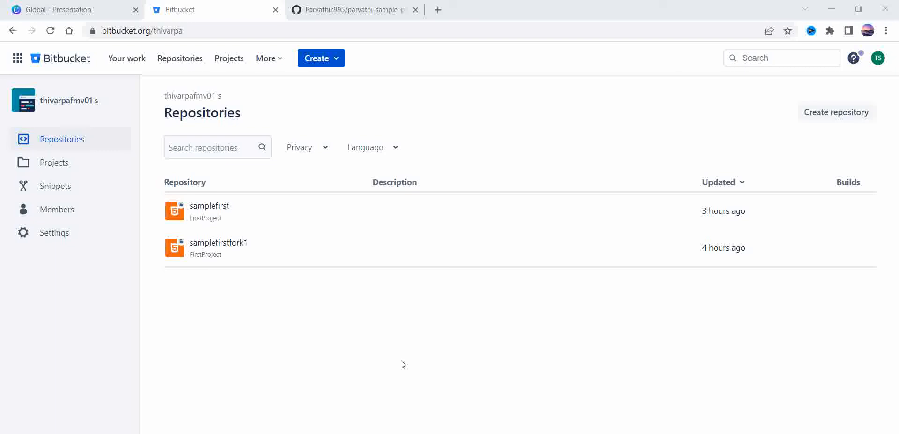
{"action": "mouse_move", "coordinate": [223, 189]}
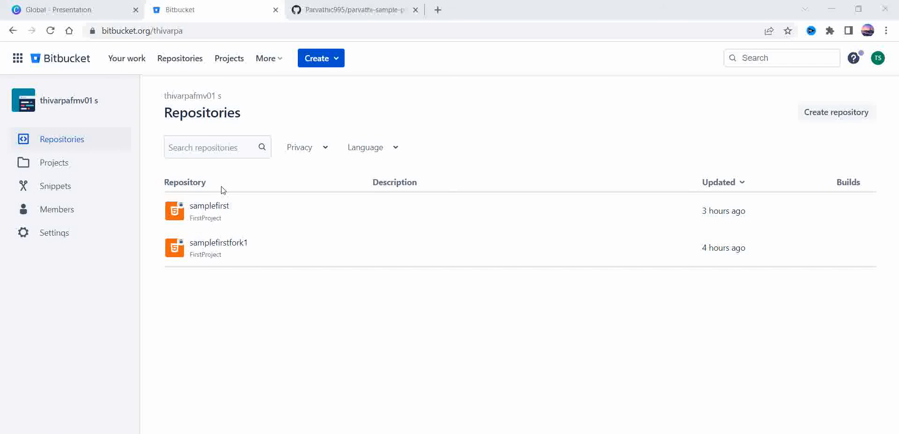
{"action": "mouse_move", "coordinate": [548, 163]}
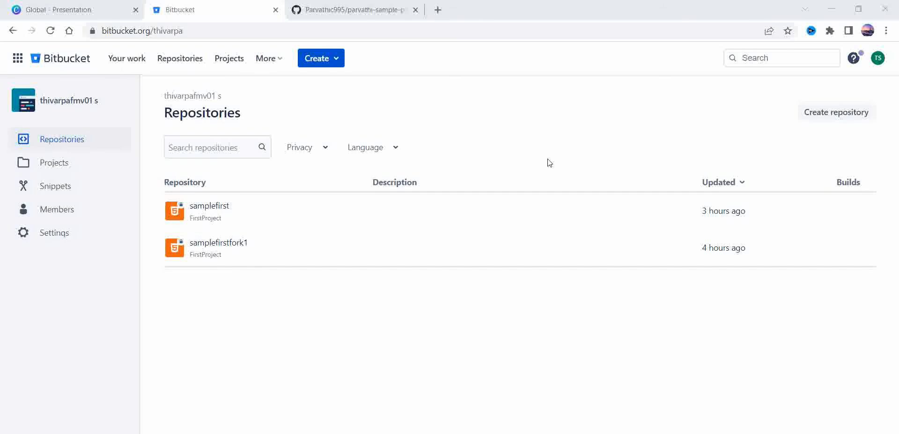
{"action": "mouse_move", "coordinate": [176, 186]}
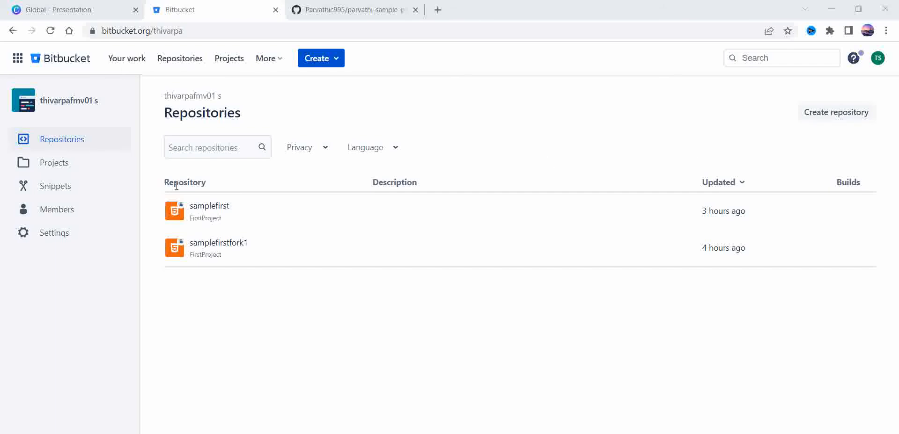
{"action": "mouse_move", "coordinate": [229, 58]}
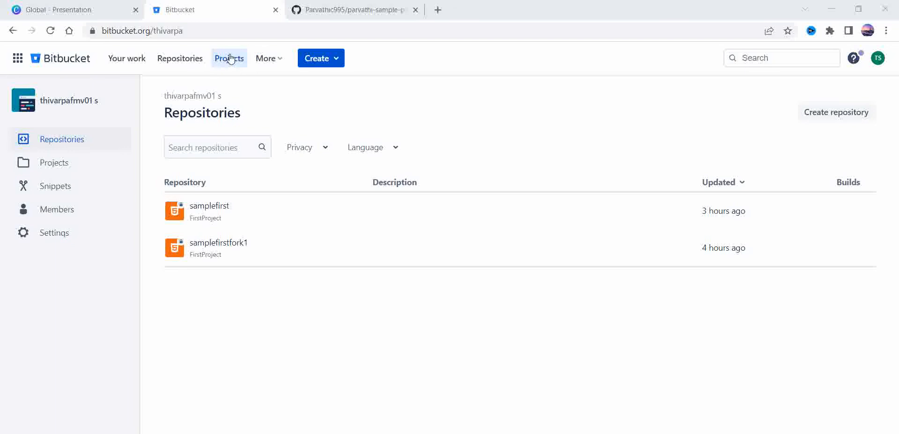
Open the workspace's Projects list from the top navigation
{"action": "left_click", "coordinate": [228, 58]}
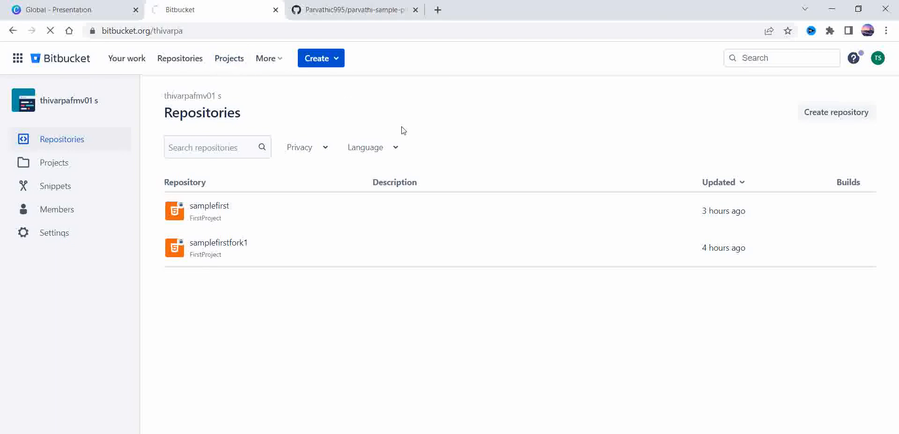
From the Projects list, open the Create project form
{"action": "left_click", "coordinate": [229, 58]}
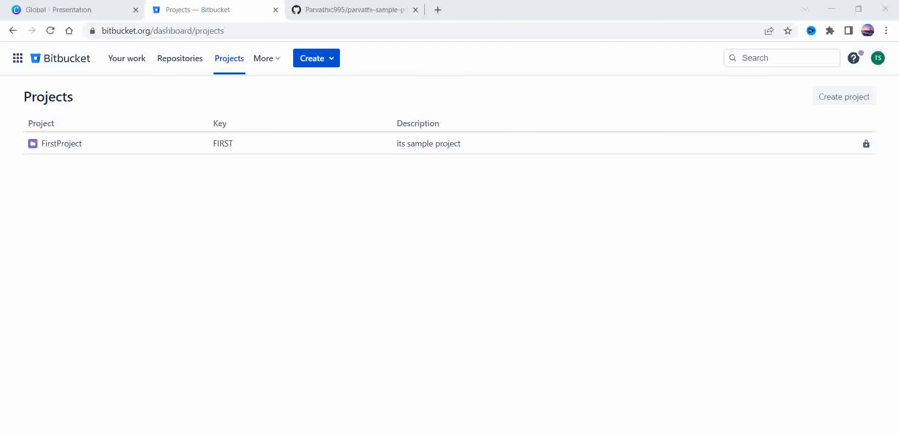
{"action": "mouse_move", "coordinate": [857, 102]}
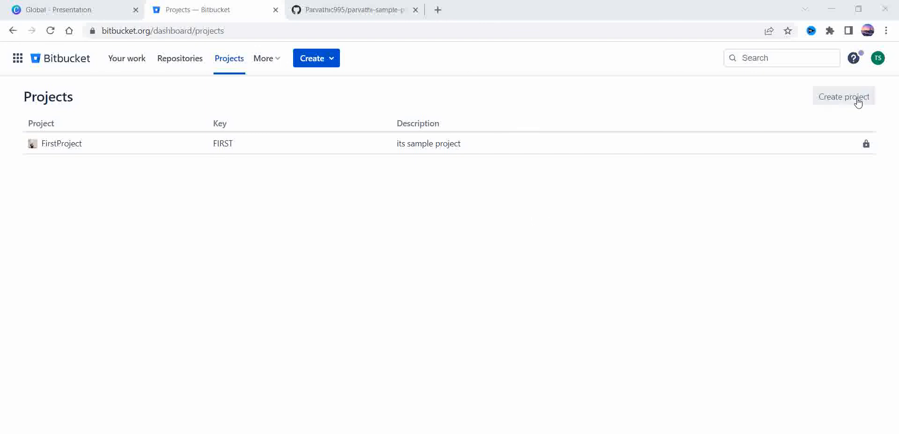
{"action": "left_click", "coordinate": [842, 96]}
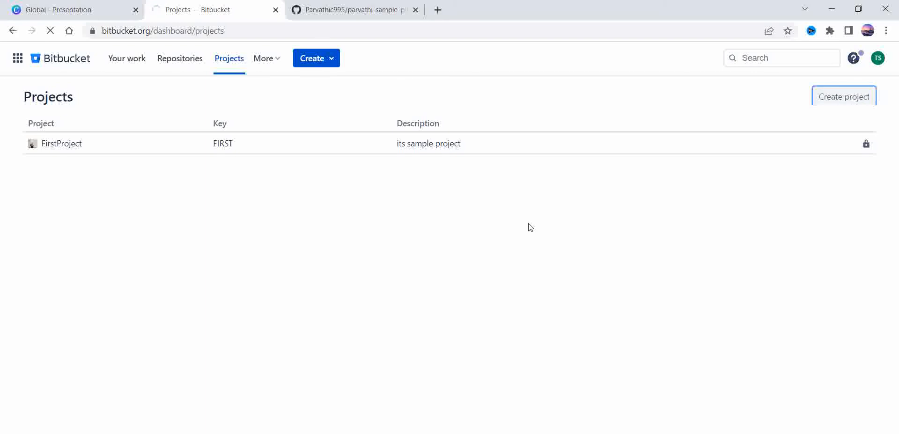
{"action": "left_click", "coordinate": [842, 96]}
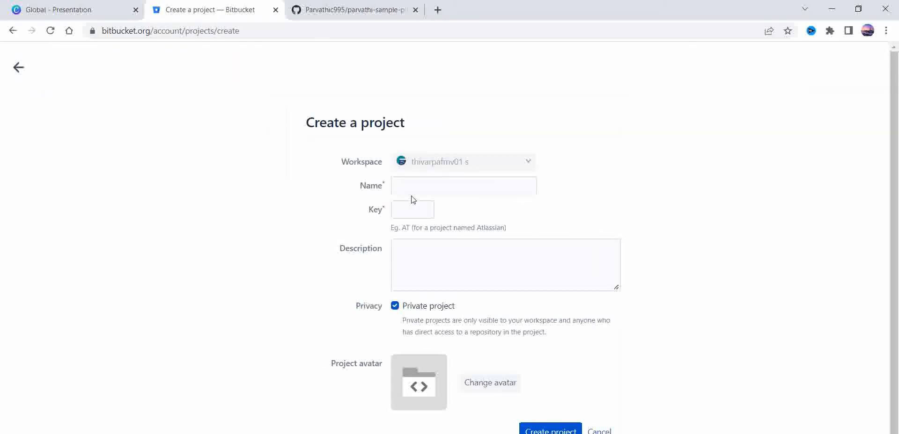
Create a private project named Global TechCode with key GTECH
{"action": "left_click", "coordinate": [463, 186]}
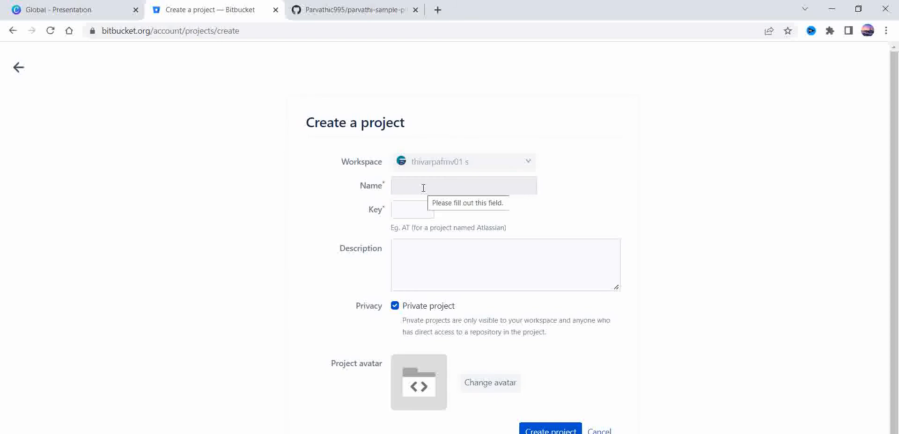
{"action": "type", "text": "Gl"}
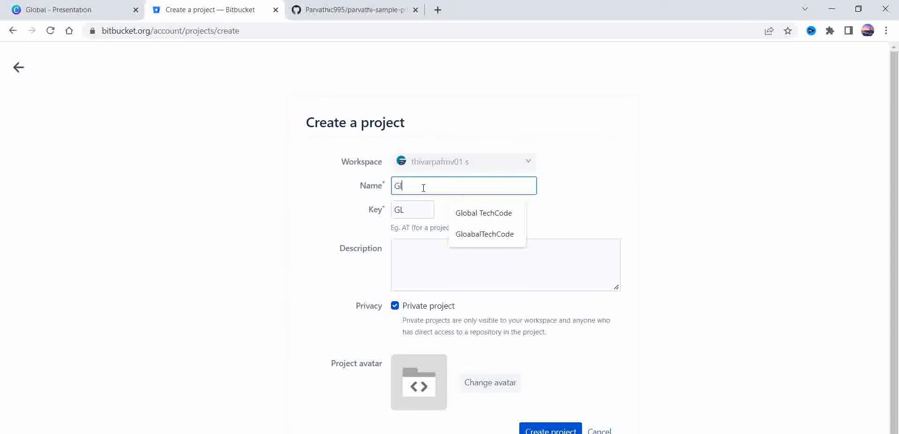
{"action": "left_click", "coordinate": [483, 212]}
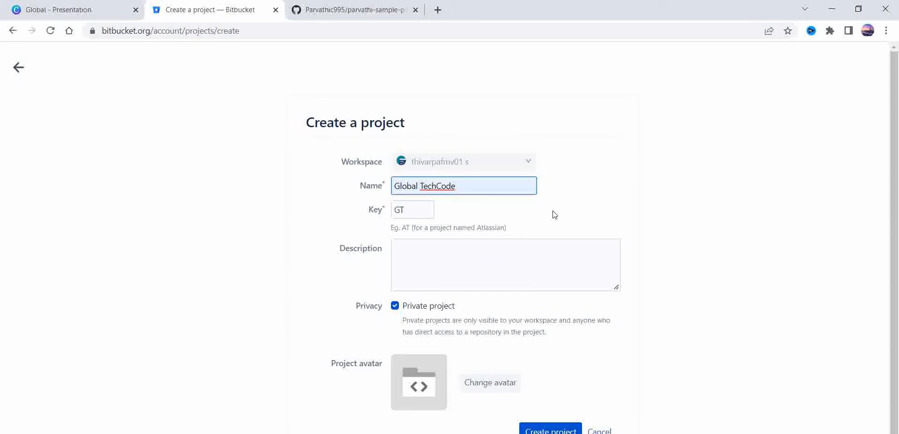
{"action": "left_click", "coordinate": [411, 209]}
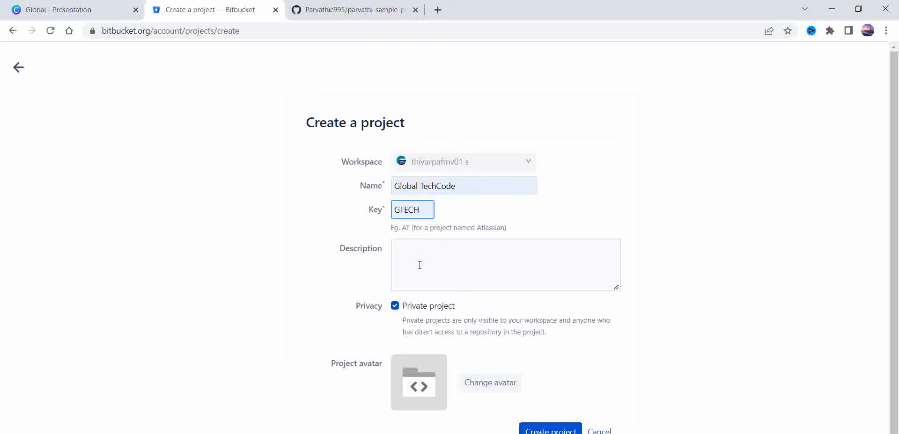
{"action": "left_click", "coordinate": [505, 265]}
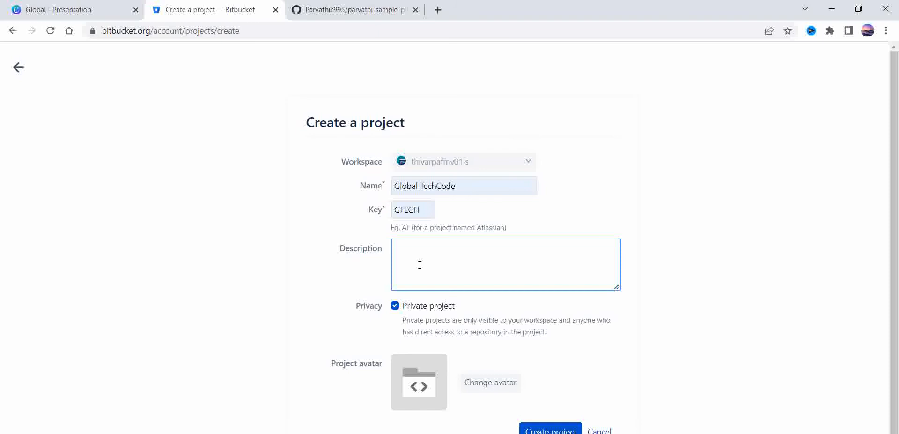
{"action": "mouse_move", "coordinate": [354, 275]}
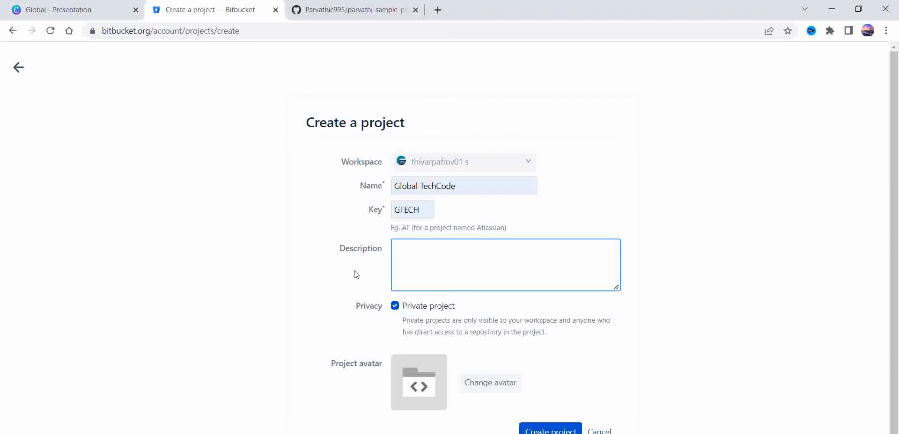
{"action": "scroll", "scroll_direction": "down", "scroll_amount": 3}
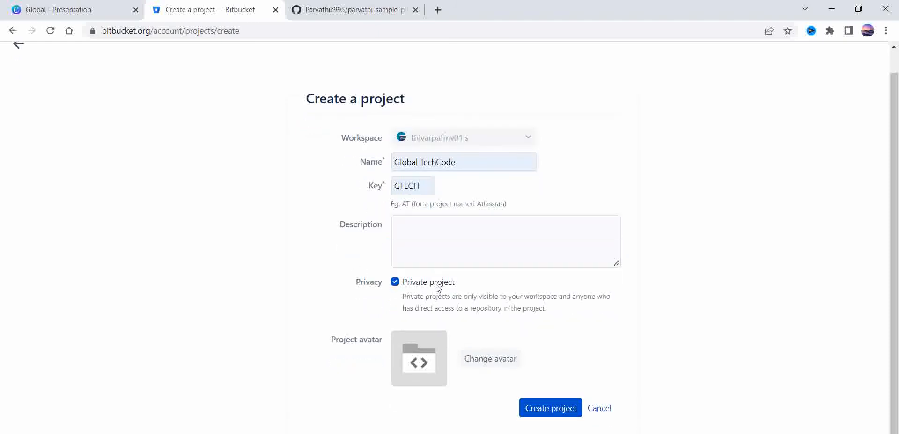
{"action": "mouse_move", "coordinate": [396, 289]}
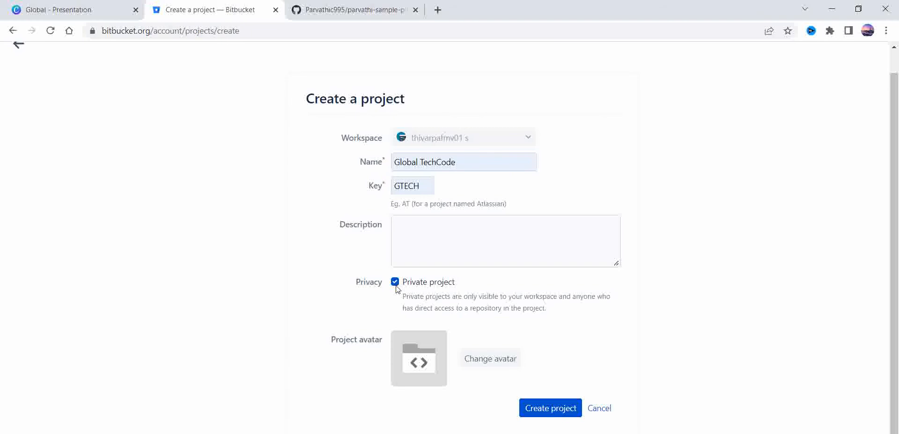
{"action": "mouse_move", "coordinate": [403, 289]}
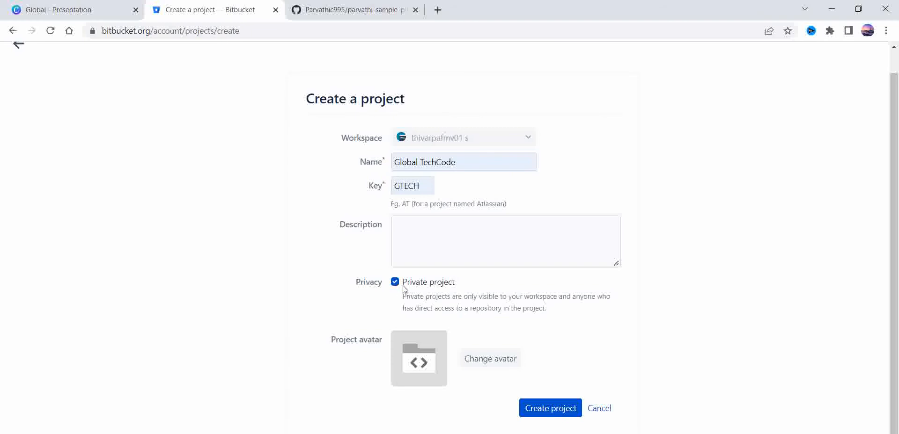
{"action": "mouse_move", "coordinate": [418, 362]}
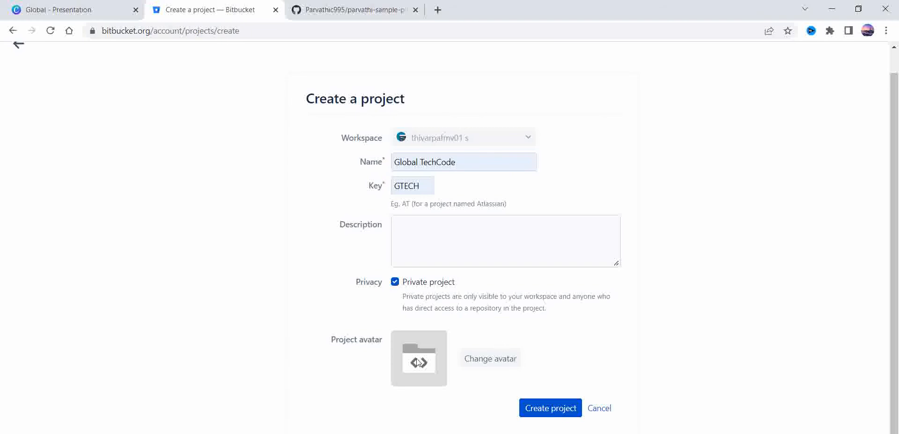
{"action": "mouse_move", "coordinate": [423, 364]}
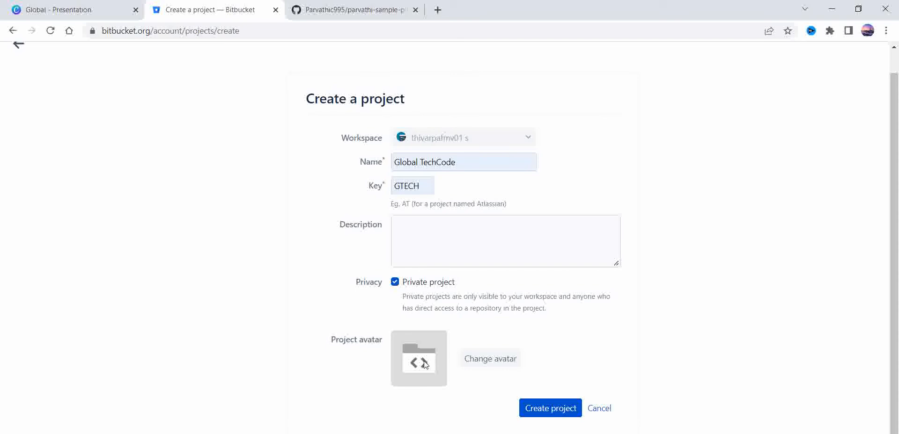
{"action": "mouse_move", "coordinate": [421, 363]}
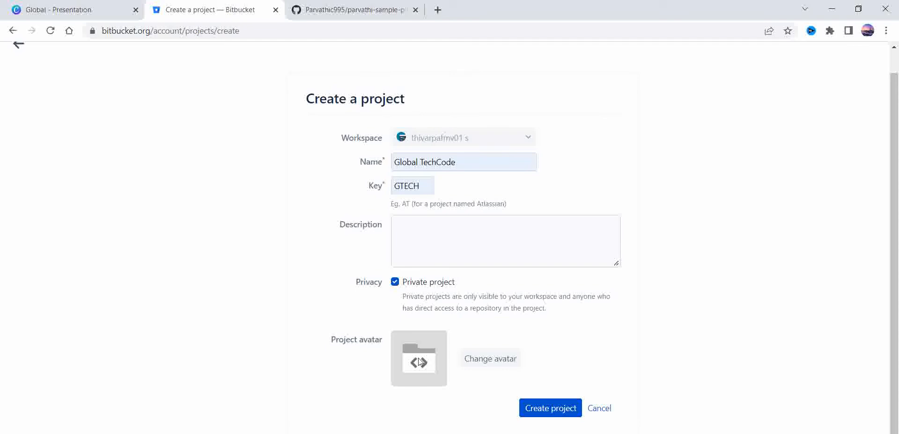
{"action": "left_click", "coordinate": [549, 408]}
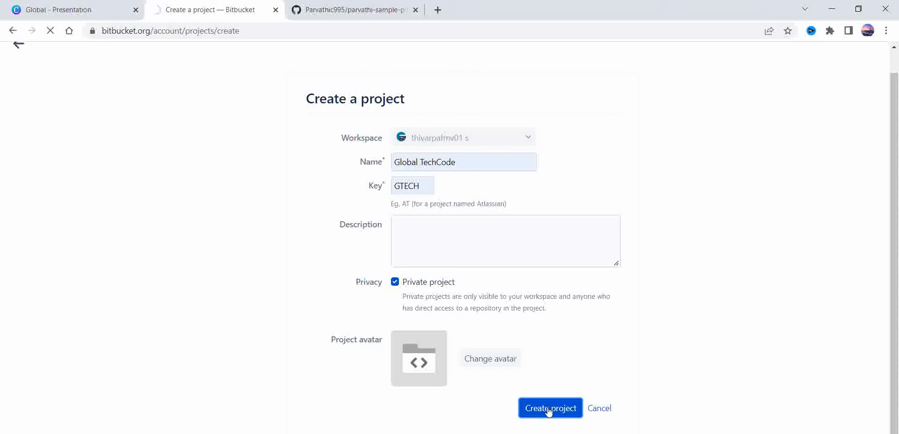
Open the new Global TechCode project and start a new repository there
{"action": "left_click", "coordinate": [549, 408]}
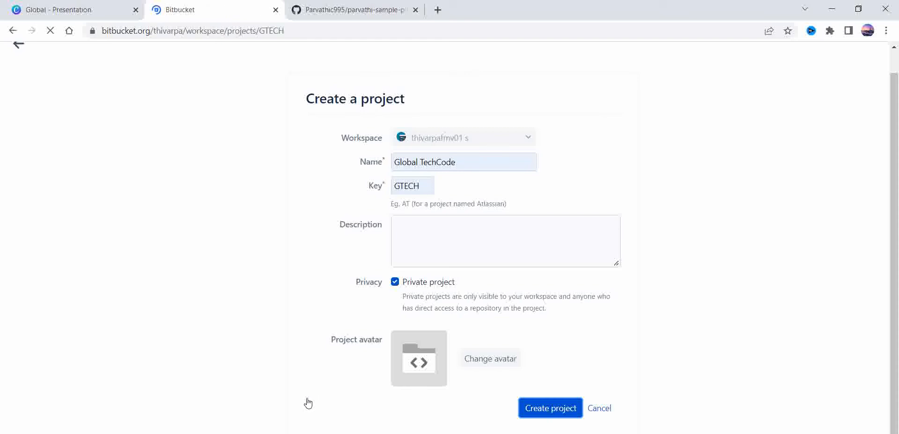
{"action": "left_click", "coordinate": [549, 408]}
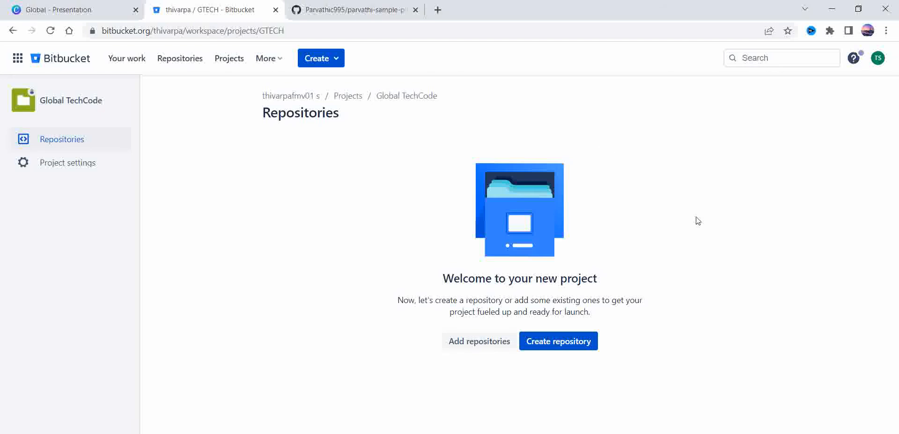
{"action": "mouse_move", "coordinate": [700, 227]}
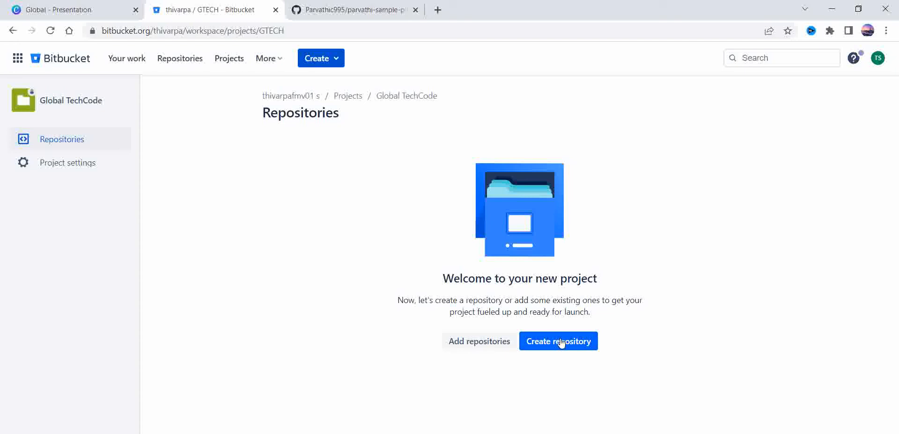
{"action": "left_click", "coordinate": [558, 341]}
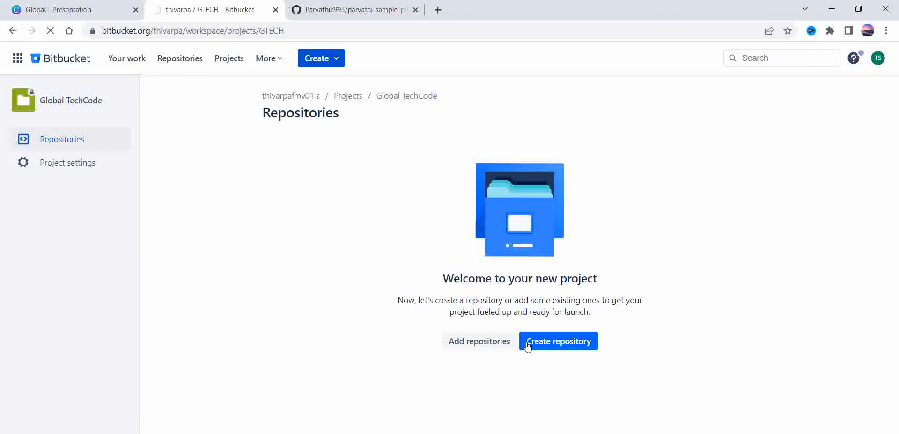
Name the repository TechCodeRepo with master as its default branch
{"action": "left_click", "coordinate": [557, 341]}
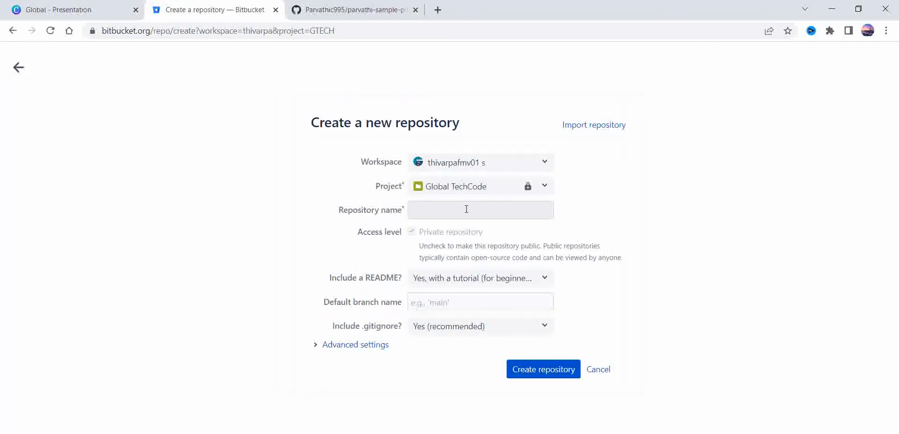
{"action": "left_click", "coordinate": [480, 210]}
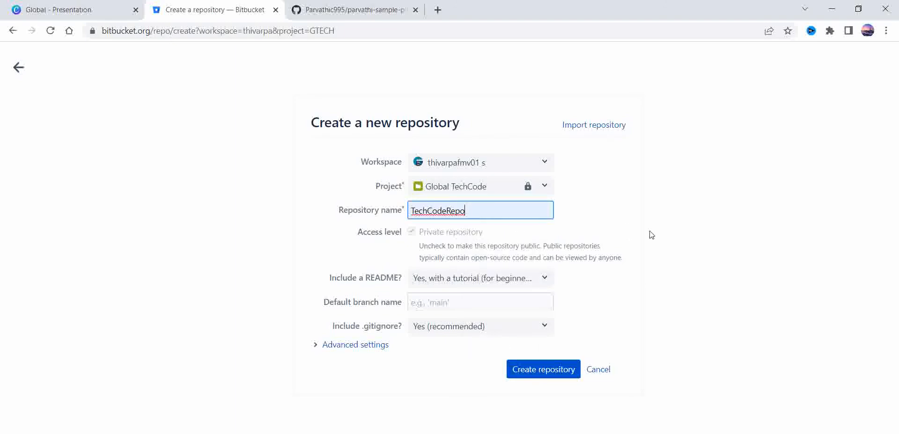
{"action": "mouse_move", "coordinate": [331, 286]}
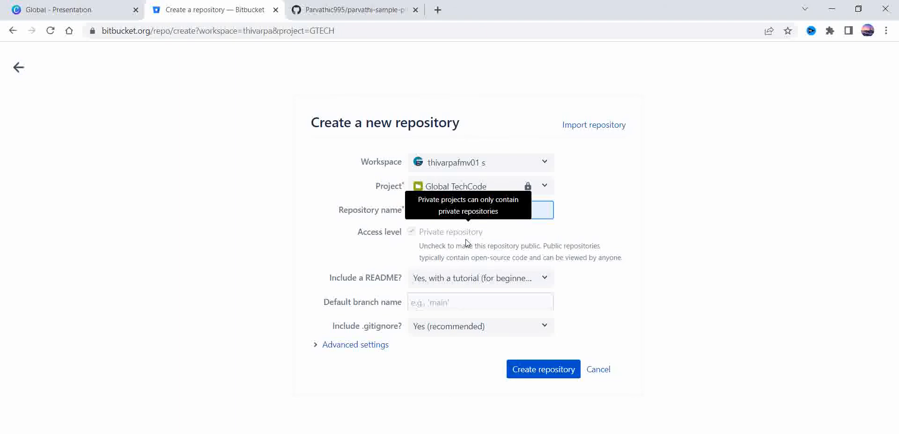
{"action": "mouse_move", "coordinate": [502, 249]}
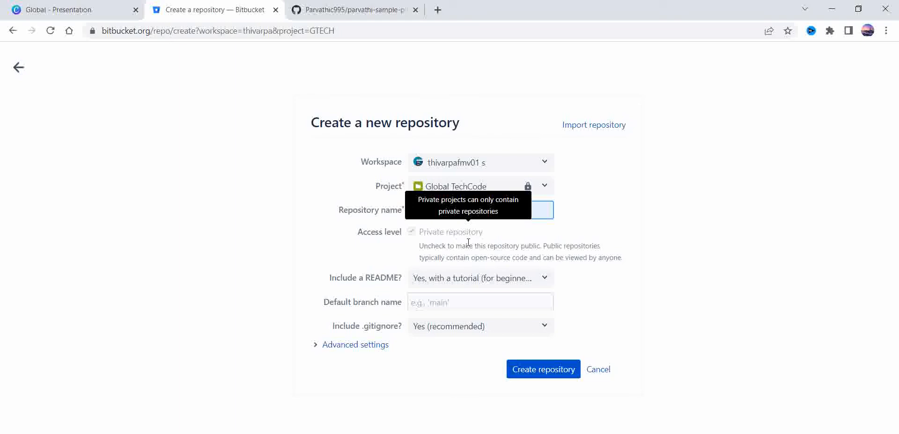
{"action": "type", "text": "TechCodeRepo"}
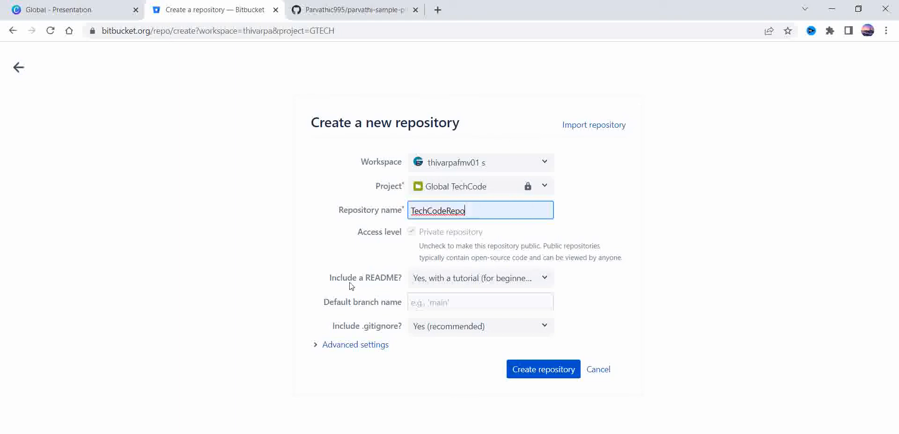
{"action": "mouse_move", "coordinate": [450, 284]}
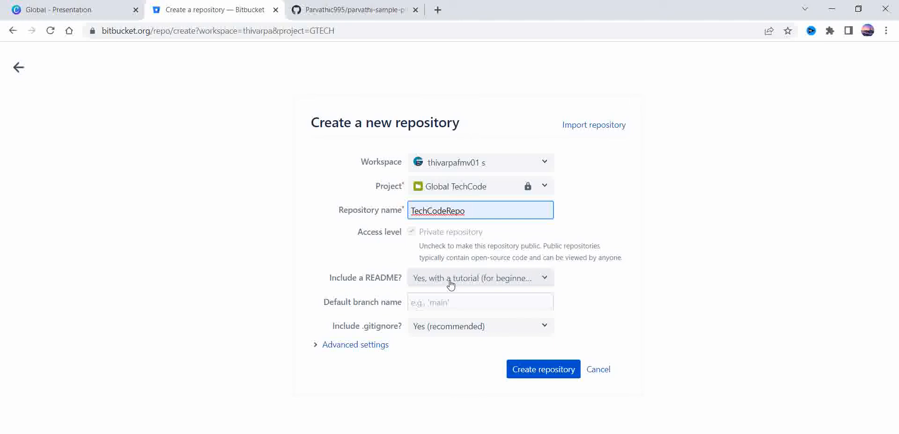
{"action": "mouse_move", "coordinate": [455, 305]}
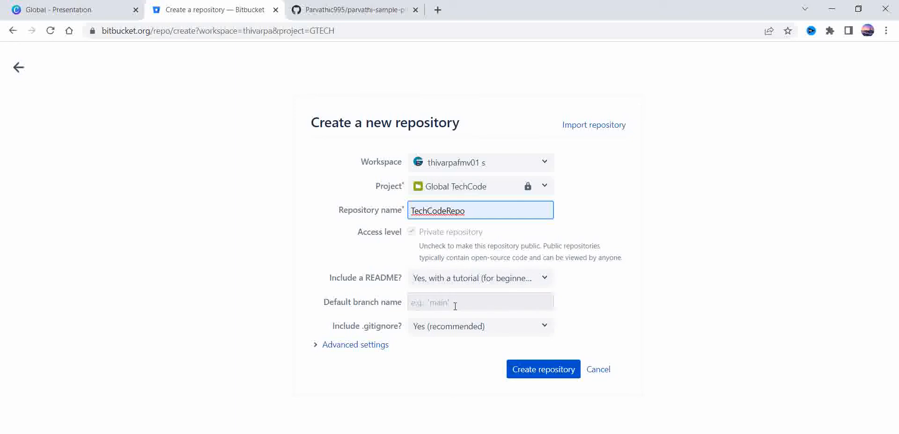
{"action": "type", "text": "Mast"}
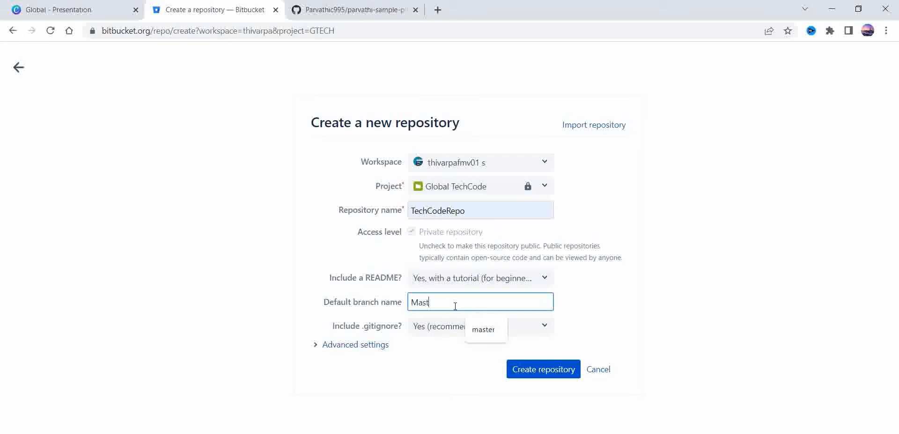
{"action": "type", "text": "er"}
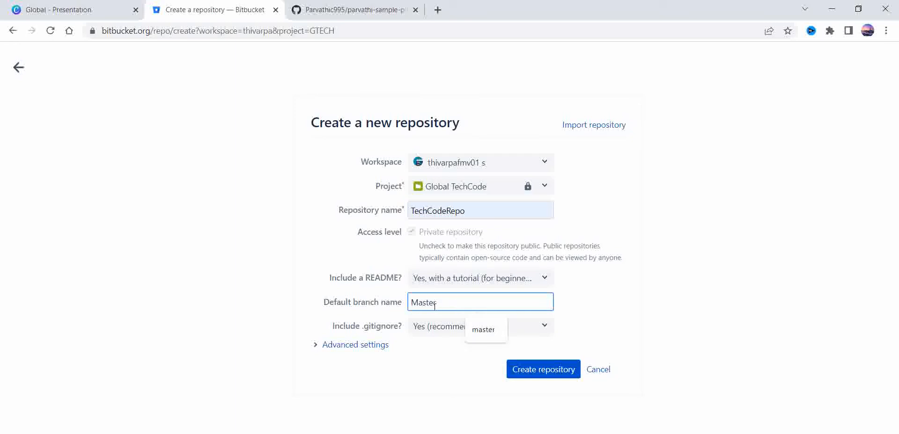
{"action": "left_click", "coordinate": [483, 330]}
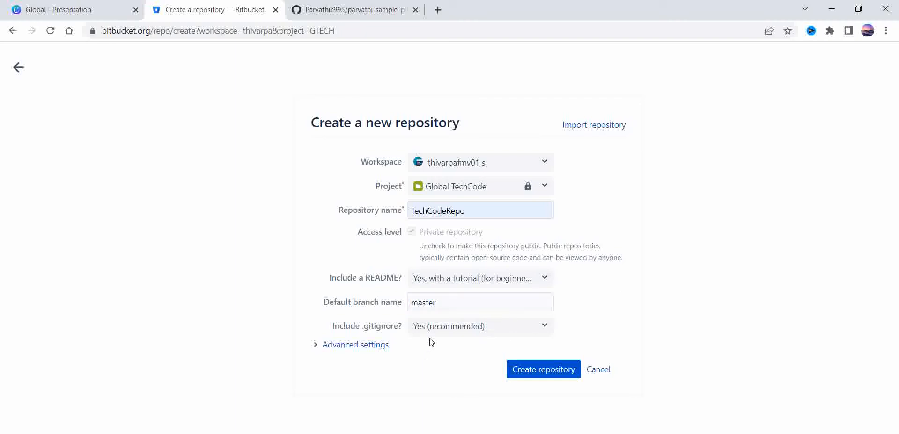
{"action": "mouse_move", "coordinate": [447, 326]}
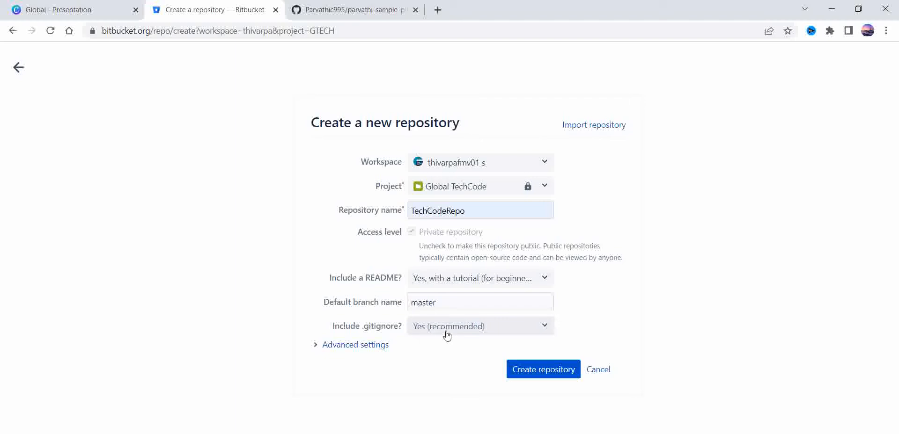
Keep .gitignore included, set language to HTML/CSS, and create the repository
{"action": "left_click", "coordinate": [480, 326]}
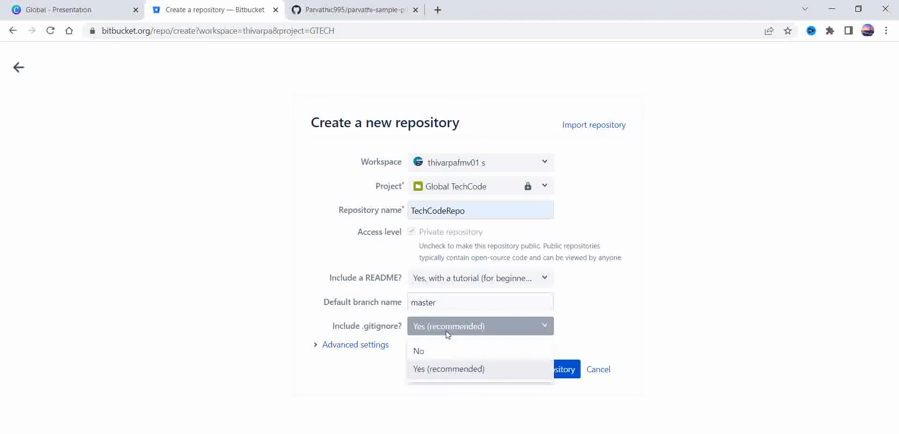
{"action": "left_click", "coordinate": [448, 369]}
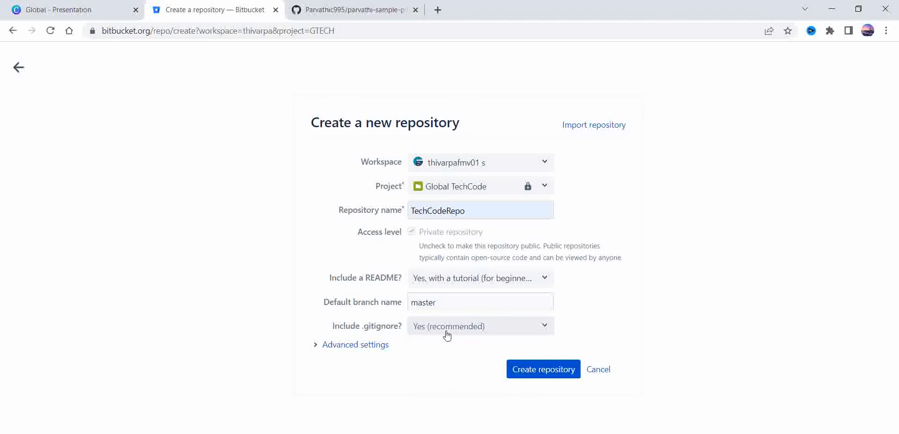
{"action": "mouse_move", "coordinate": [354, 344]}
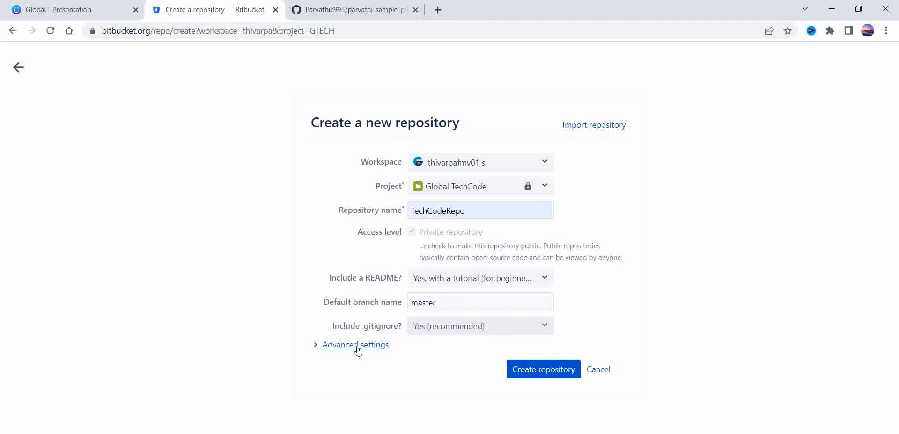
{"action": "left_click", "coordinate": [355, 344]}
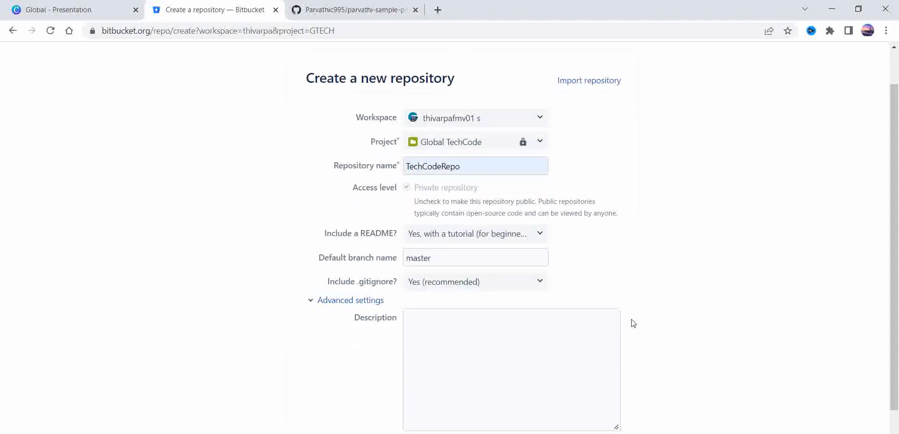
{"action": "scroll", "scroll_direction": "down", "scroll_amount": 3}
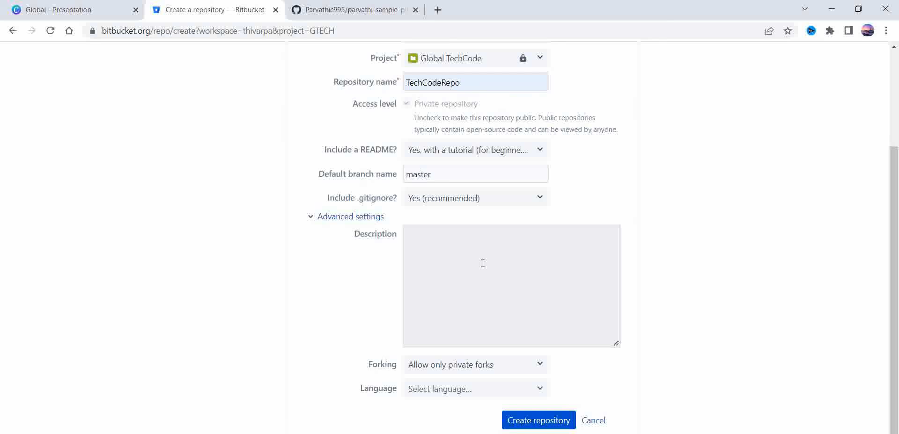
{"action": "mouse_move", "coordinate": [340, 271]}
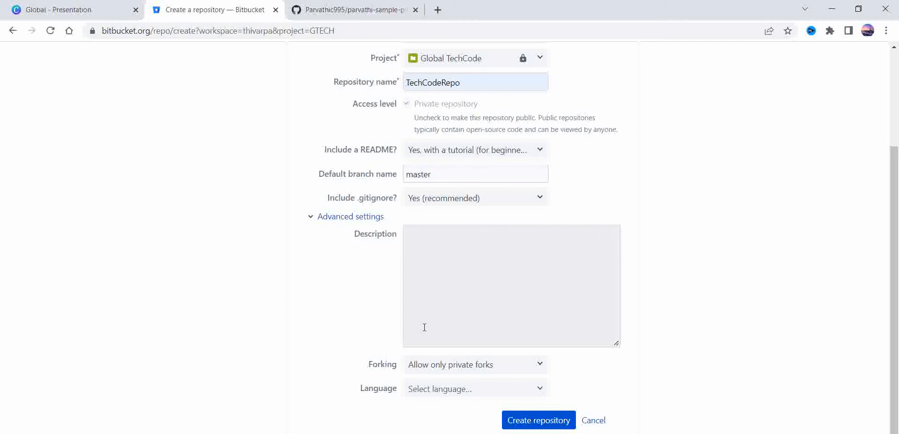
{"action": "left_click", "coordinate": [474, 364]}
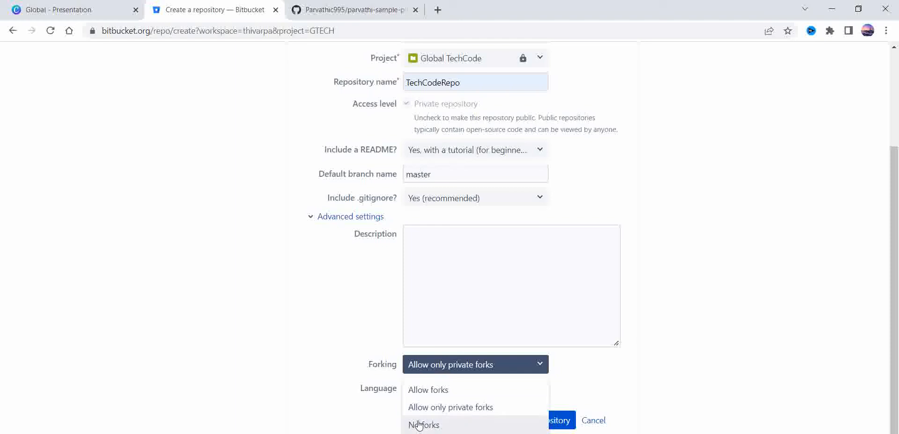
{"action": "mouse_move", "coordinate": [416, 425]}
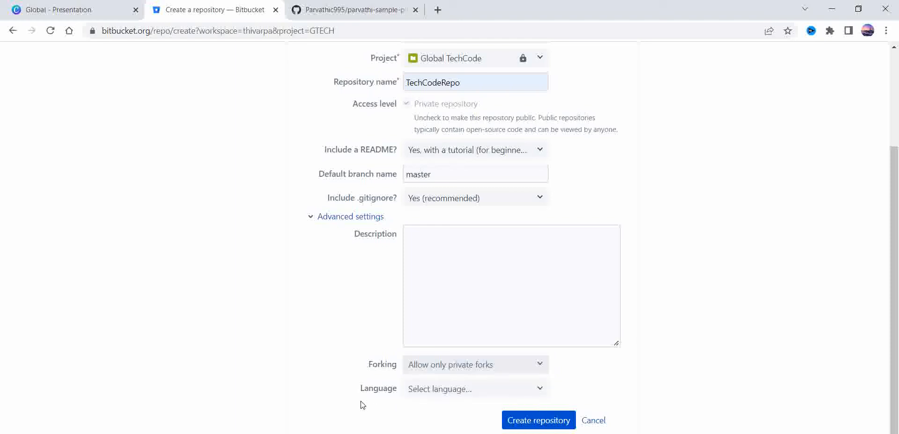
{"action": "left_click", "coordinate": [474, 389]}
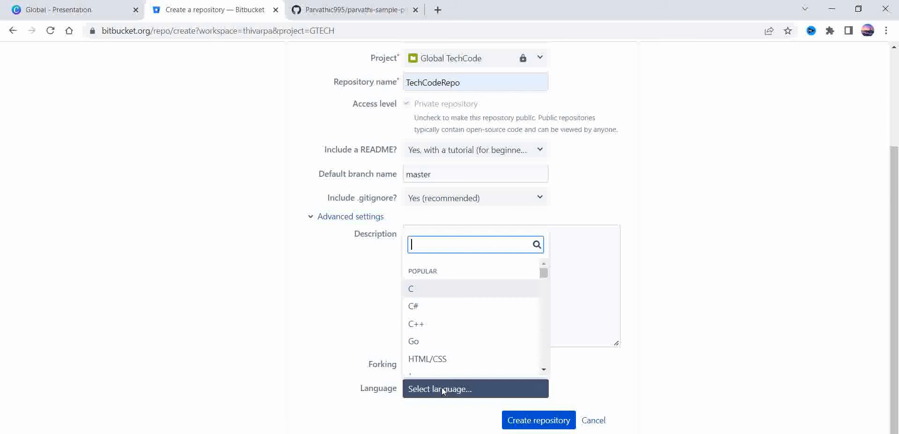
{"action": "left_click", "coordinate": [427, 360]}
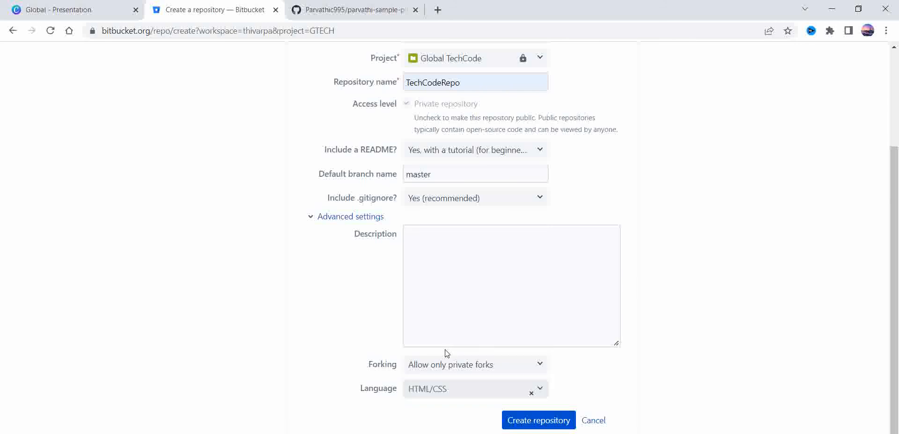
{"action": "mouse_move", "coordinate": [537, 420]}
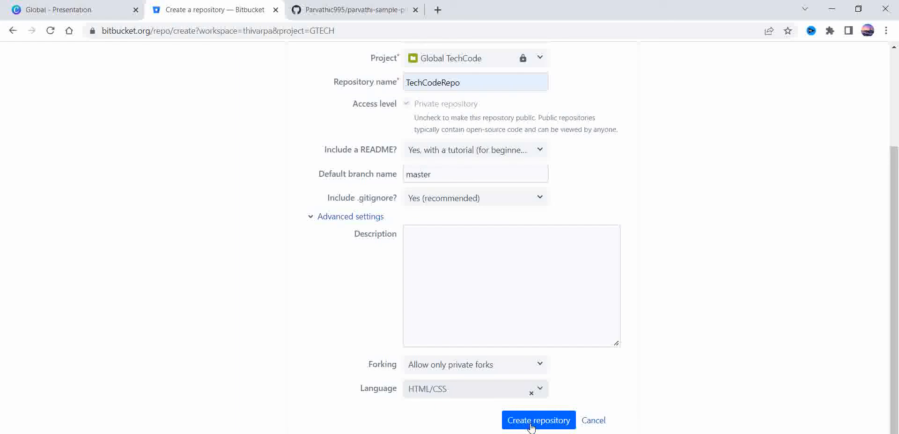
{"action": "left_click", "coordinate": [537, 420]}
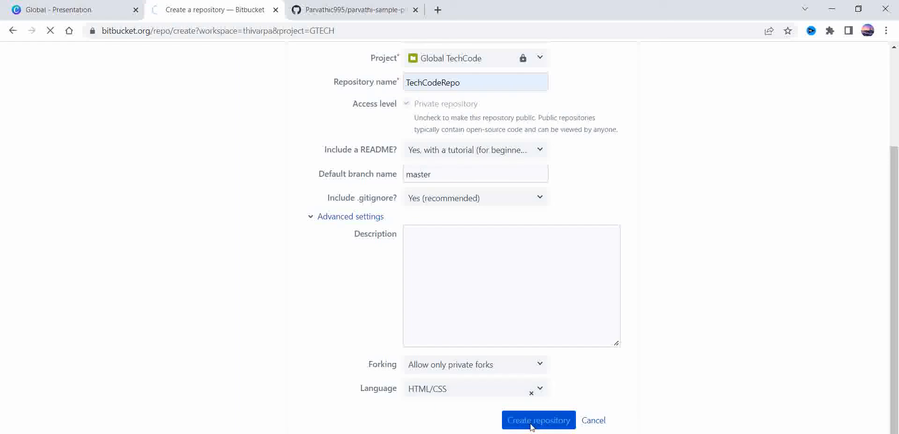
Let TechCodeRepo finish creating, then view its branches list showing only master
{"action": "left_click", "coordinate": [537, 420]}
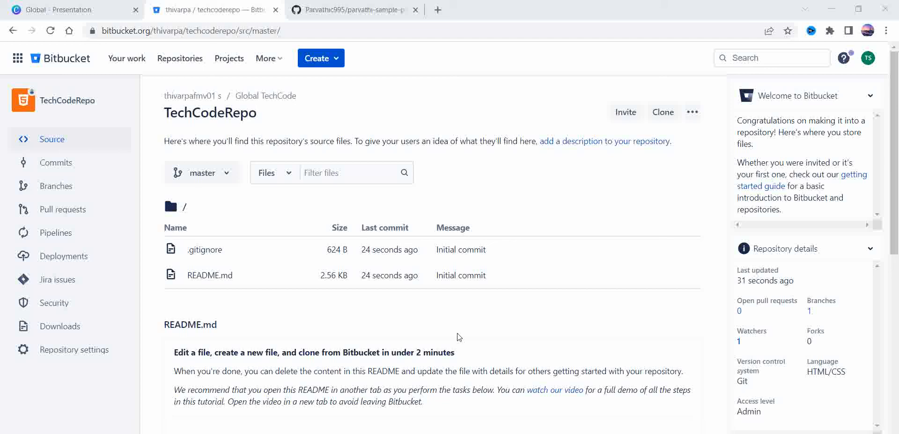
{"action": "mouse_move", "coordinate": [55, 210]}
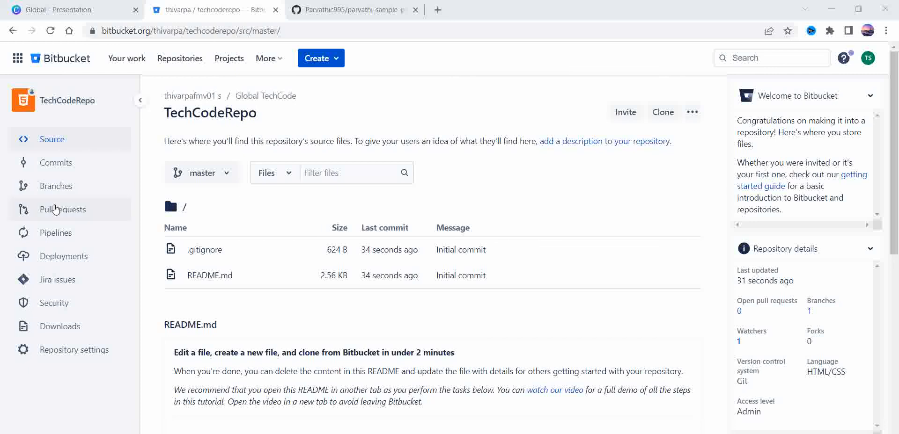
{"action": "left_click", "coordinate": [56, 186]}
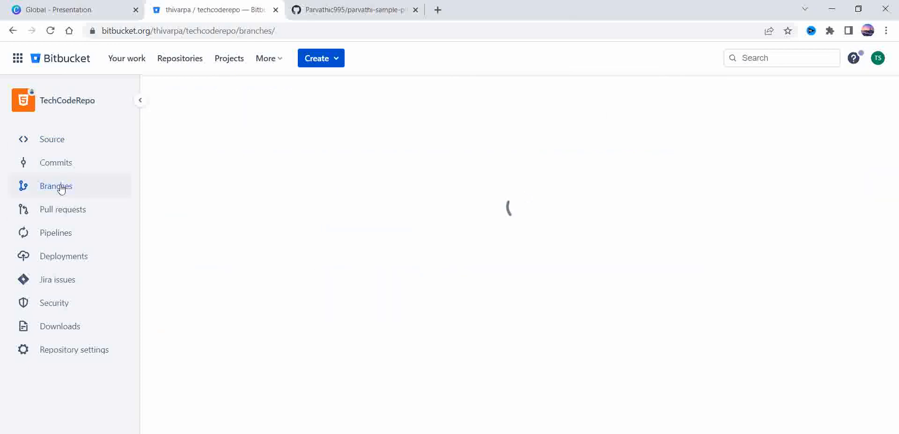
{"action": "left_click", "coordinate": [56, 186]}
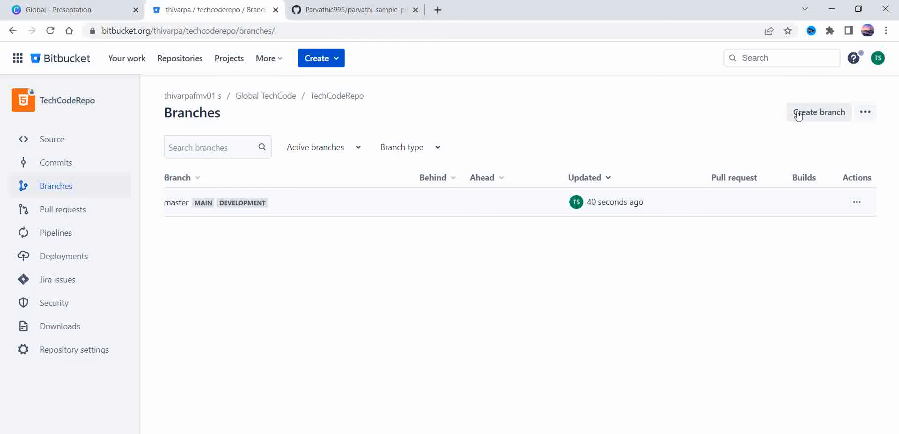
Create a branch named subbranch1 from master
{"action": "left_click", "coordinate": [818, 112]}
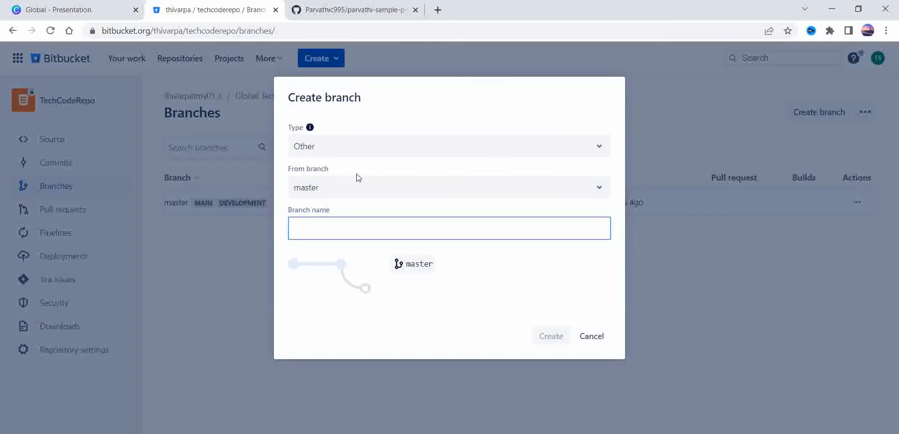
{"action": "left_click", "coordinate": [449, 228]}
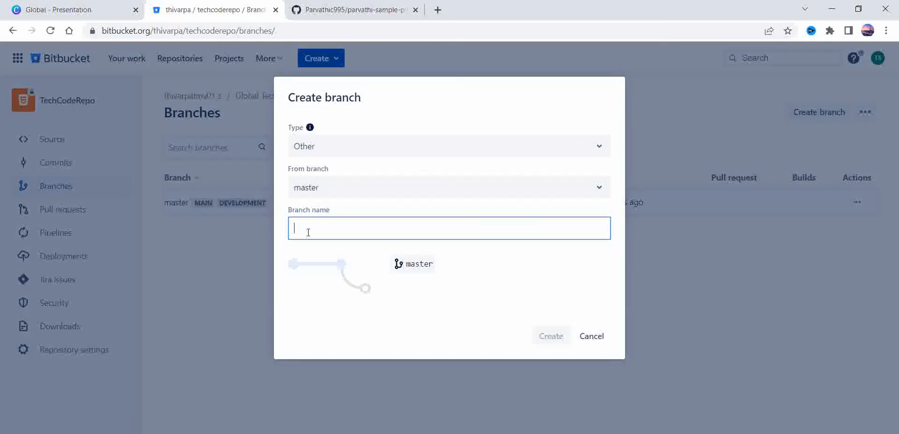
{"action": "type", "text": "subb"}
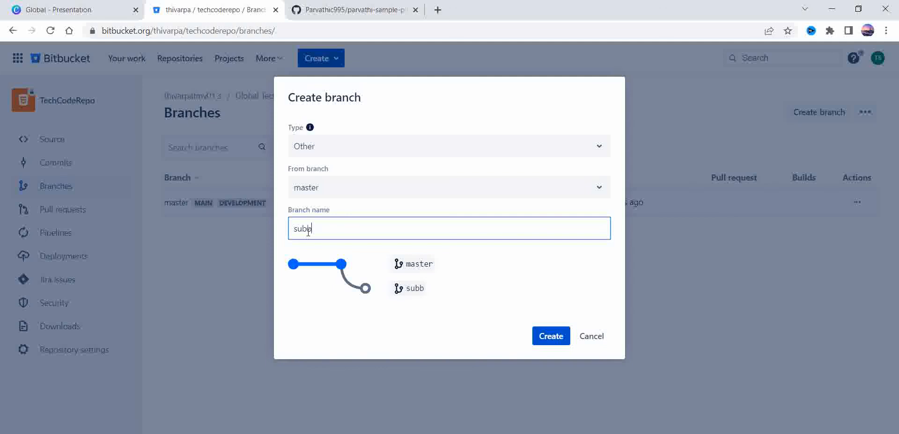
{"action": "type", "text": "ranch"}
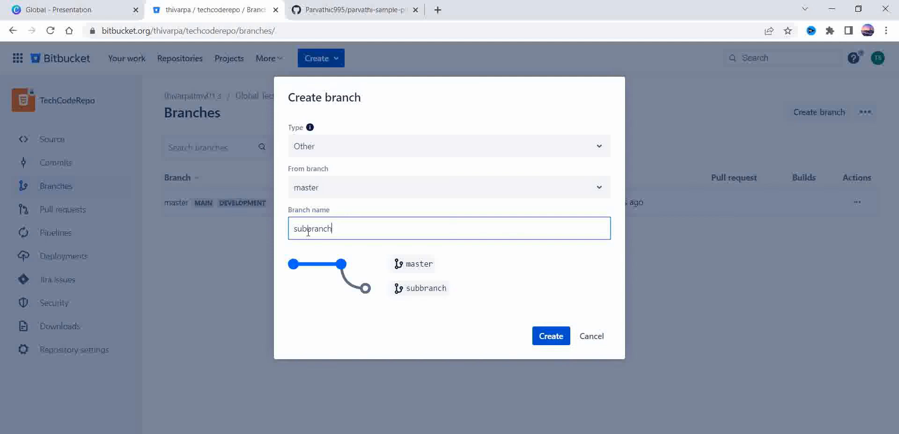
{"action": "type", "text": "1"}
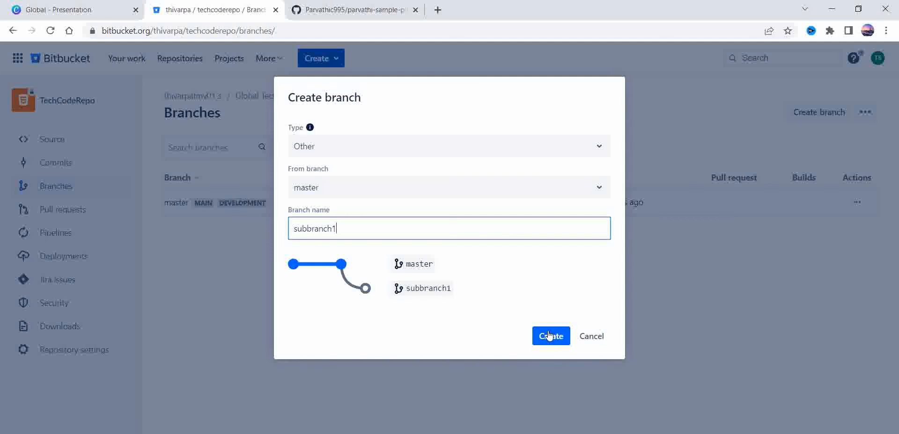
{"action": "left_click", "coordinate": [549, 336]}
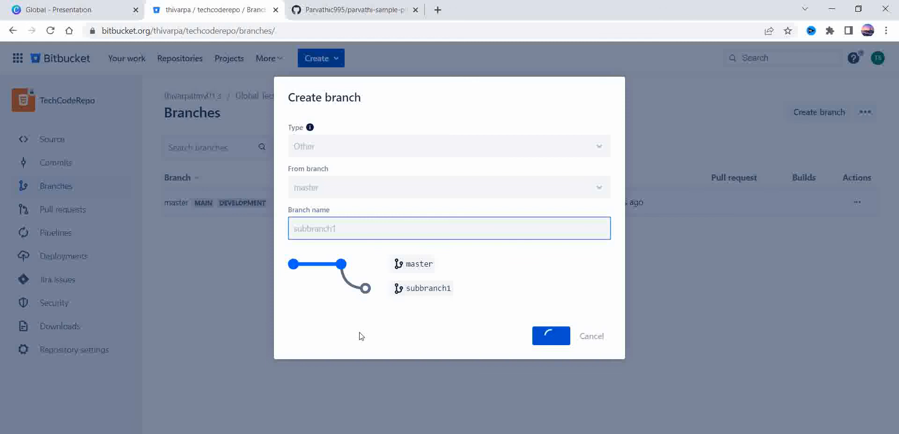
Return to the TechCodeRepo source overview
{"action": "left_click", "coordinate": [549, 337]}
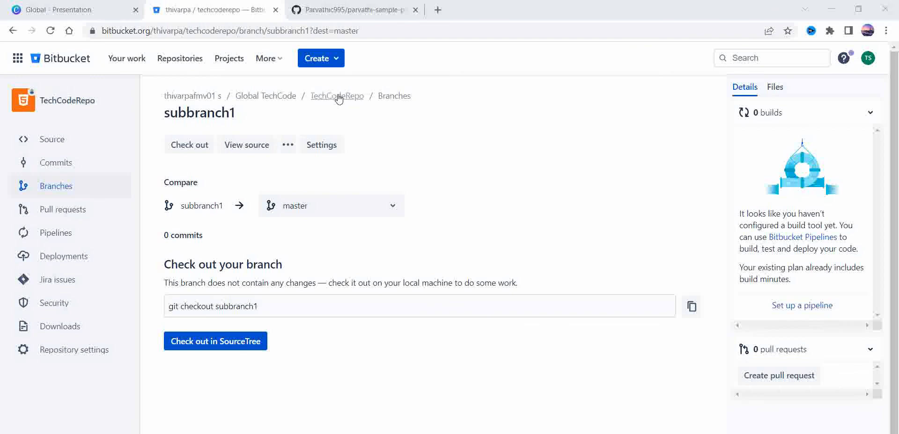
{"action": "left_click", "coordinate": [51, 139]}
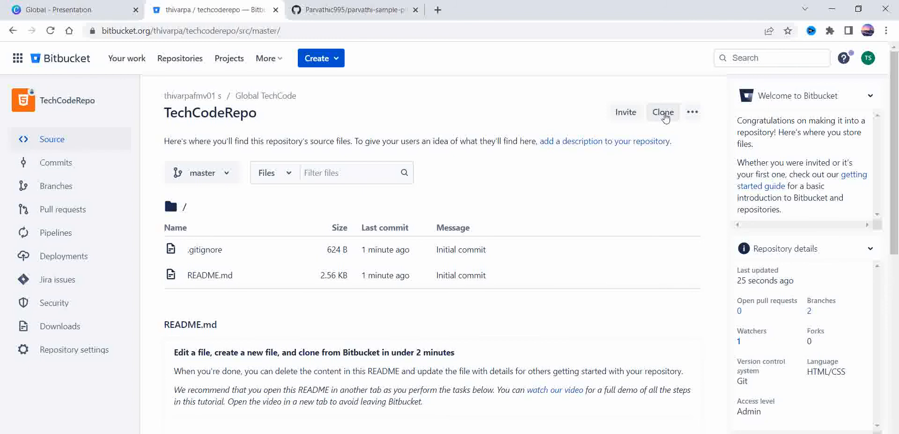
Copy TechCodeRepo's HTTPS git clone command
{"action": "left_click", "coordinate": [662, 111]}
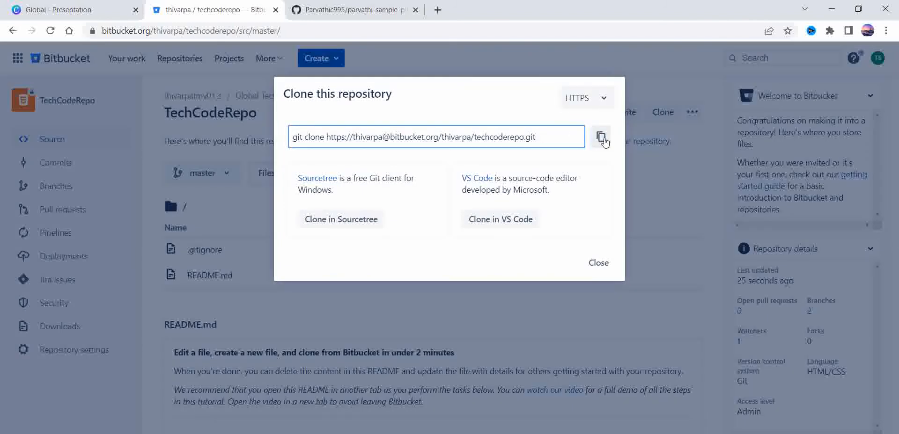
{"action": "left_click", "coordinate": [600, 137]}
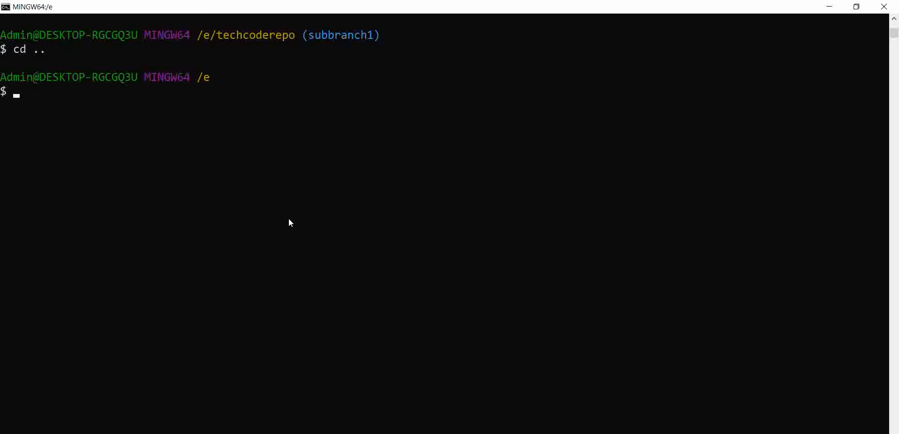
{"action": "left_click", "coordinate": [289, 221]}
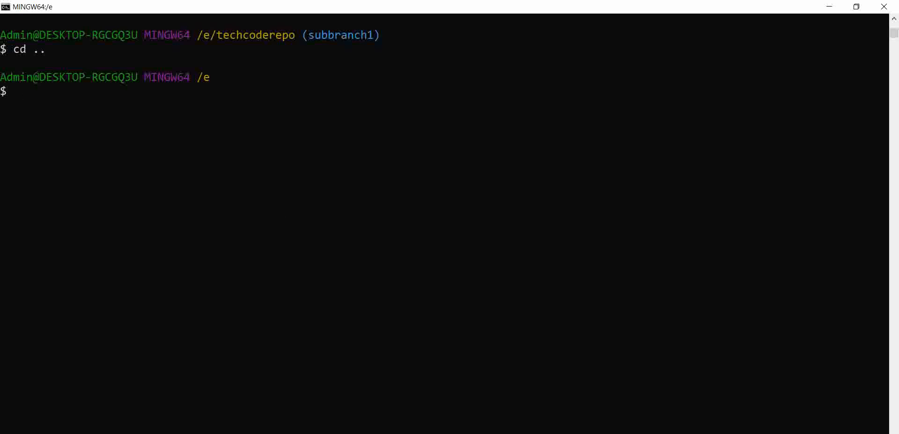
{"action": "type", "text": "git clone https://thivarpa@bitbucket.org/thivarpa/techcoderepo.git"}
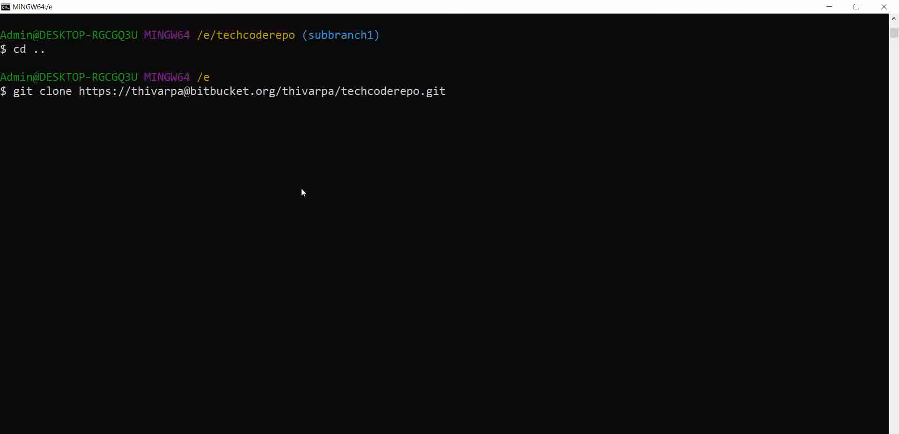
{"action": "key", "text": "Return"}
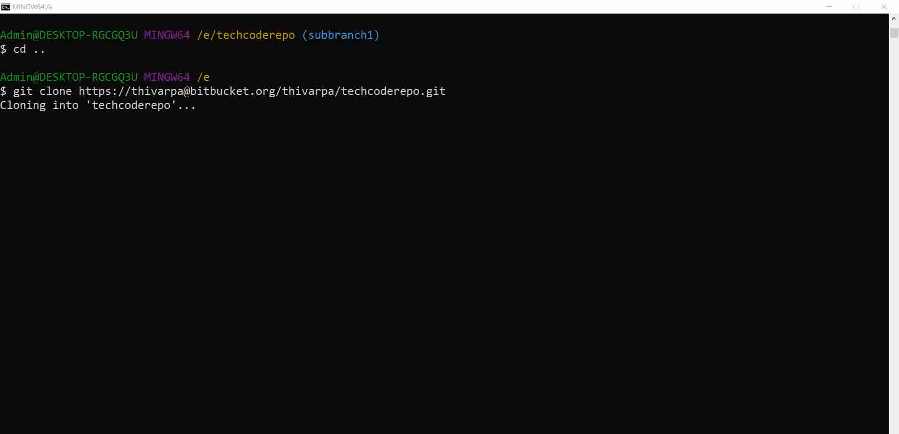
{"action": "mouse_move", "coordinate": [235, 309]}
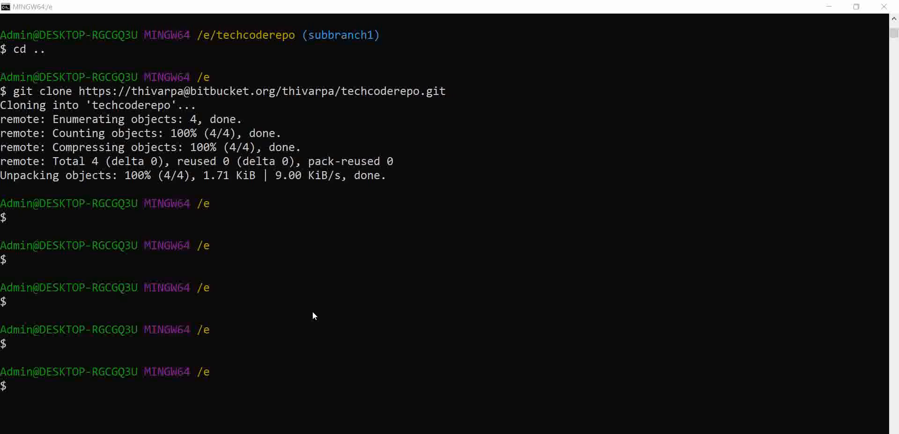
{"action": "mouse_move", "coordinate": [244, 124]}
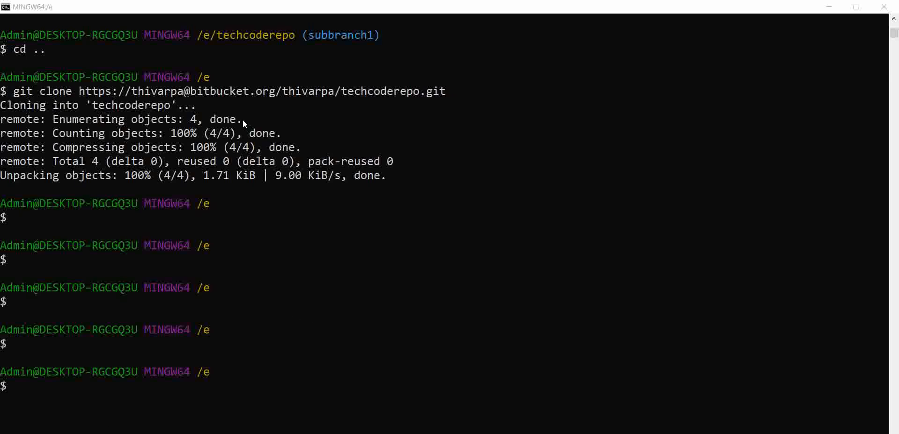
{"action": "mouse_move", "coordinate": [117, 334]}
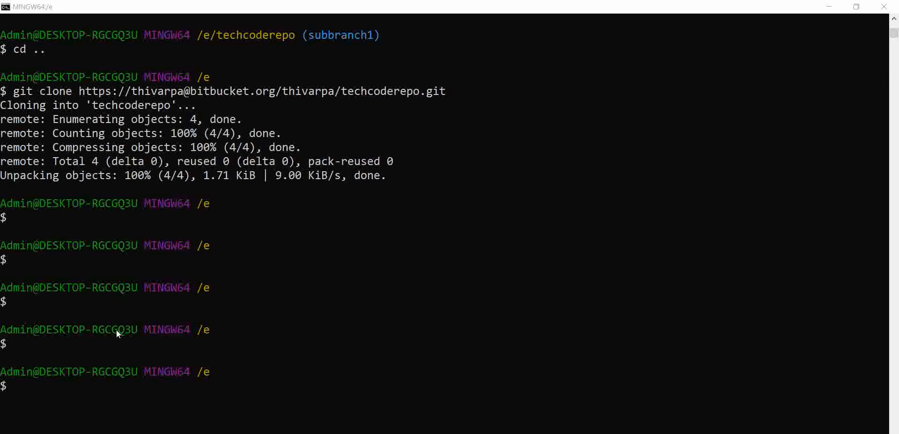
{"action": "mouse_move", "coordinate": [67, 407]}
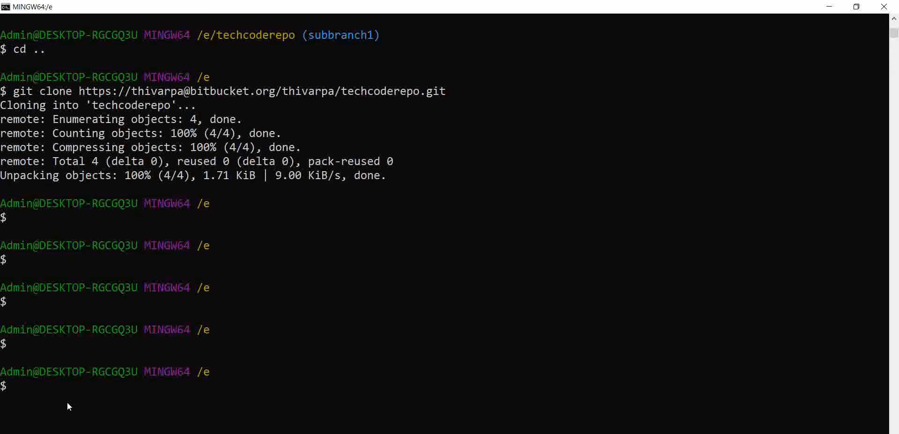
Enter the techcoderepo folder and check out subbranch1
{"action": "type", "text": "cd"}
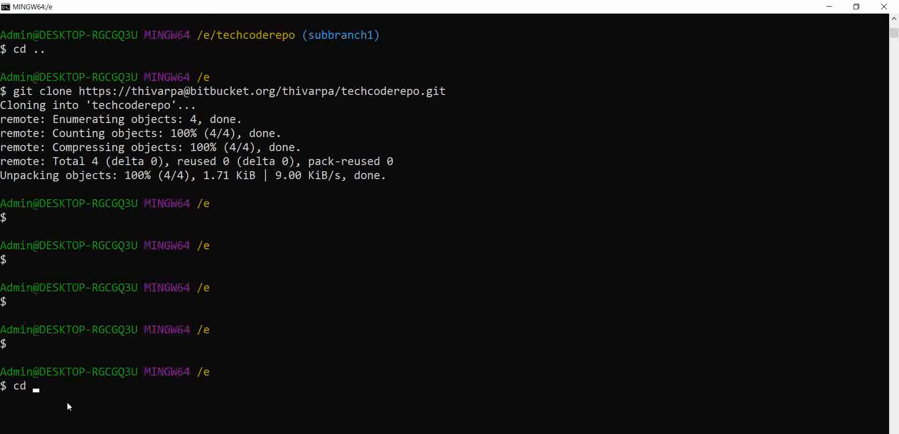
{"action": "type", "text": "techcoderepo/"}
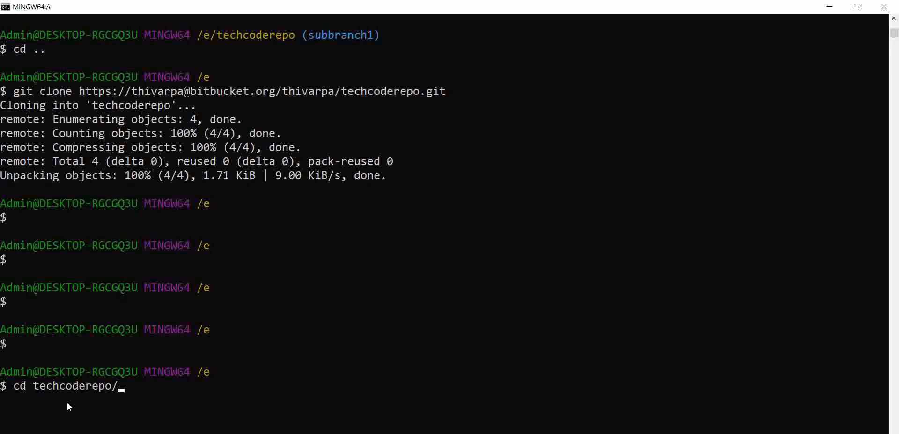
{"action": "key", "text": "Return"}
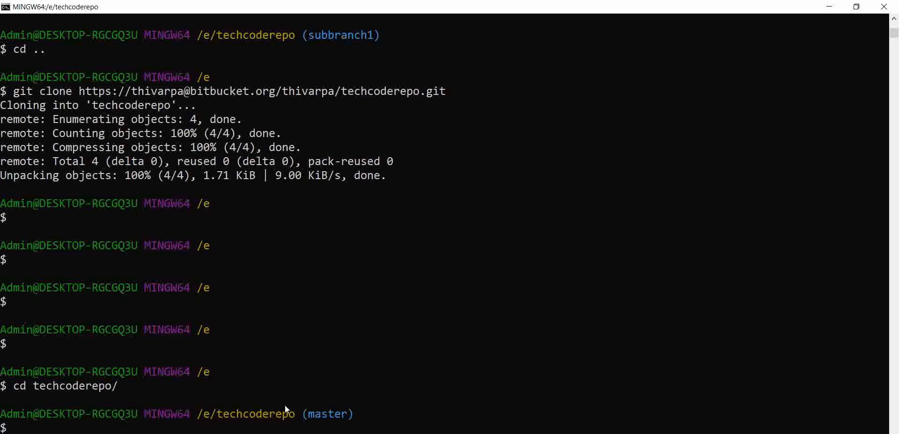
{"action": "mouse_move", "coordinate": [566, 398]}
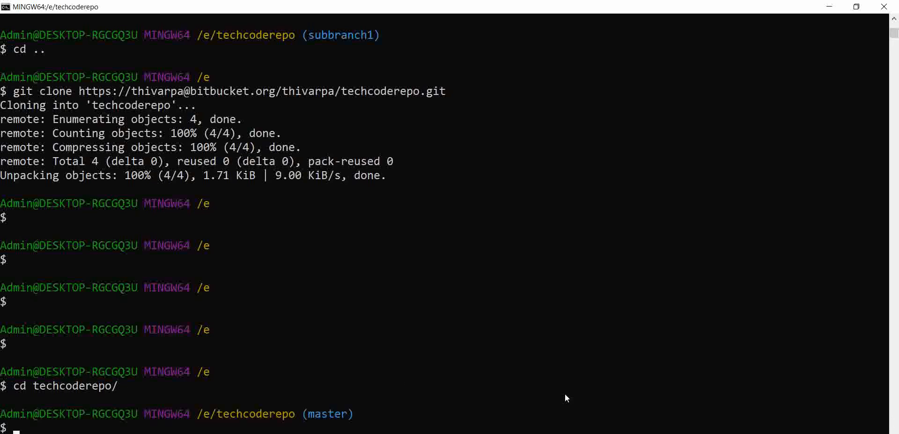
{"action": "type", "text": "git"}
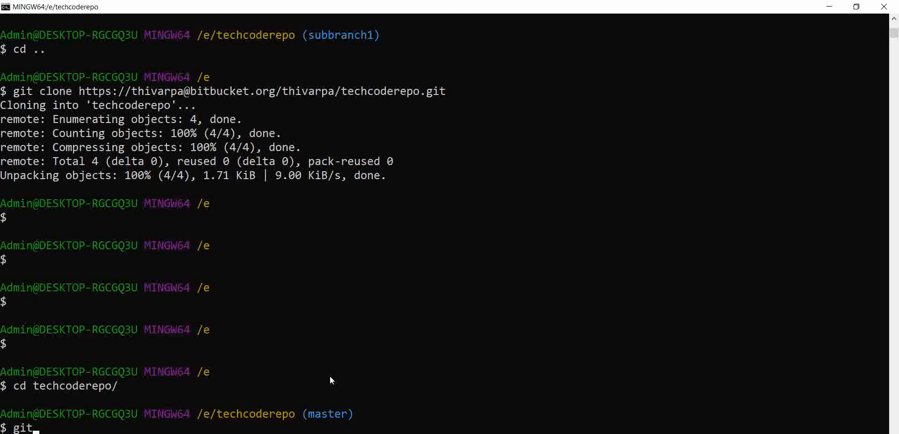
{"action": "type", "text": "chec"}
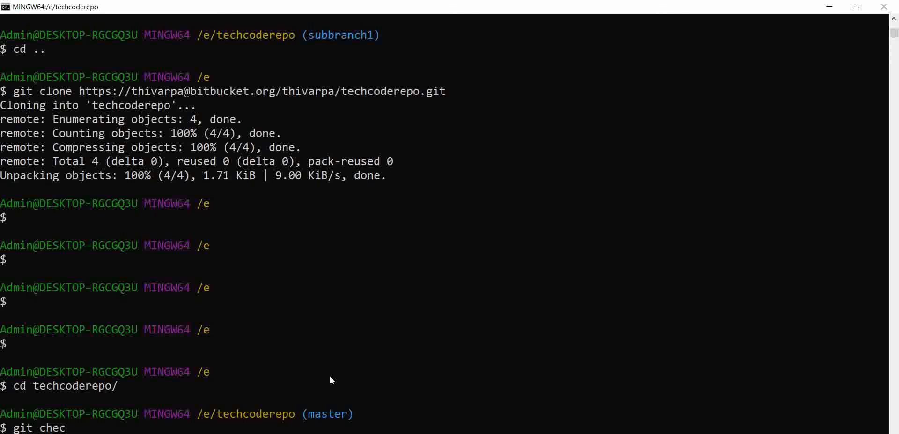
{"action": "type", "text": "kout"}
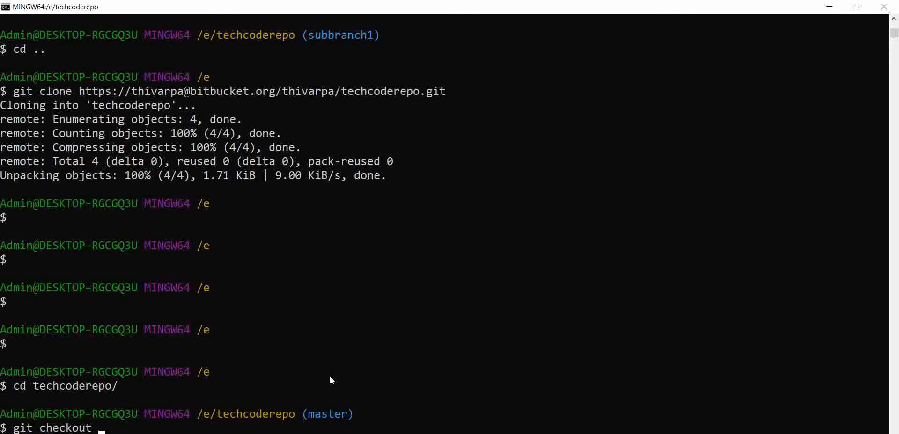
{"action": "type", "text": "subbr"}
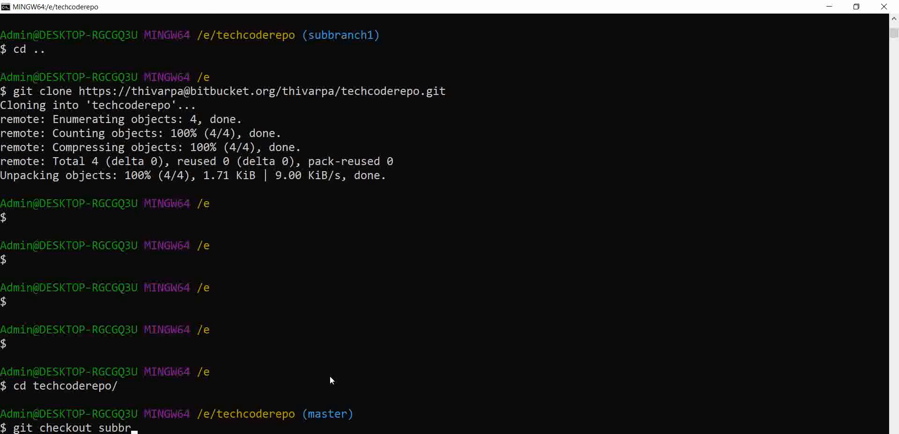
{"action": "type", "text": "anch"}
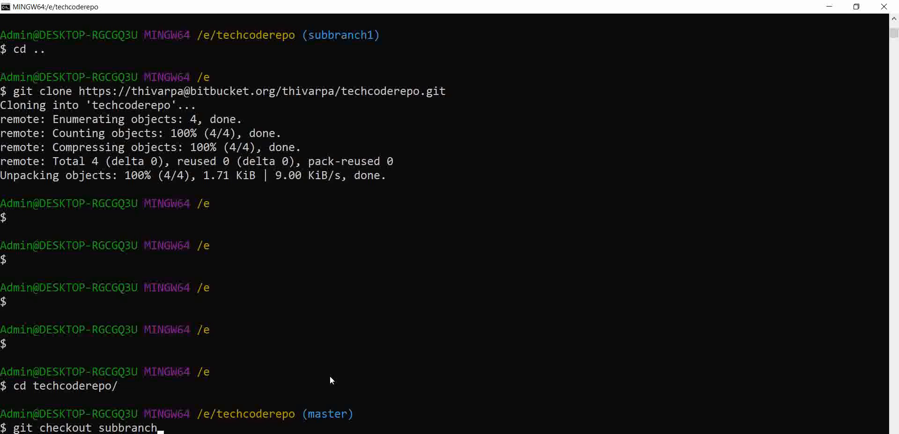
{"action": "key", "text": "Return"}
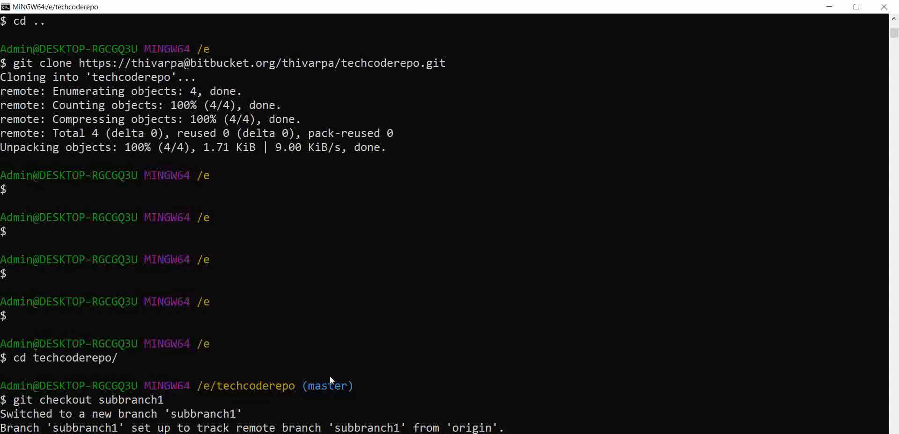
{"action": "mouse_move", "coordinate": [845, 391]}
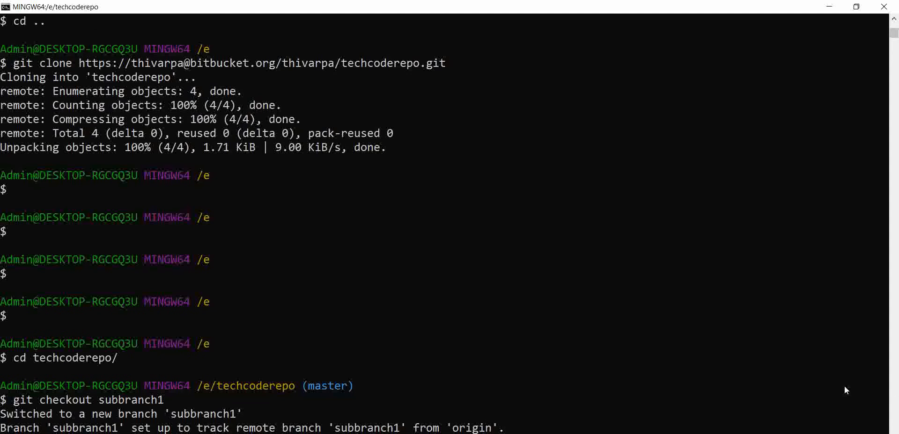
{"action": "mouse_move", "coordinate": [414, 417]}
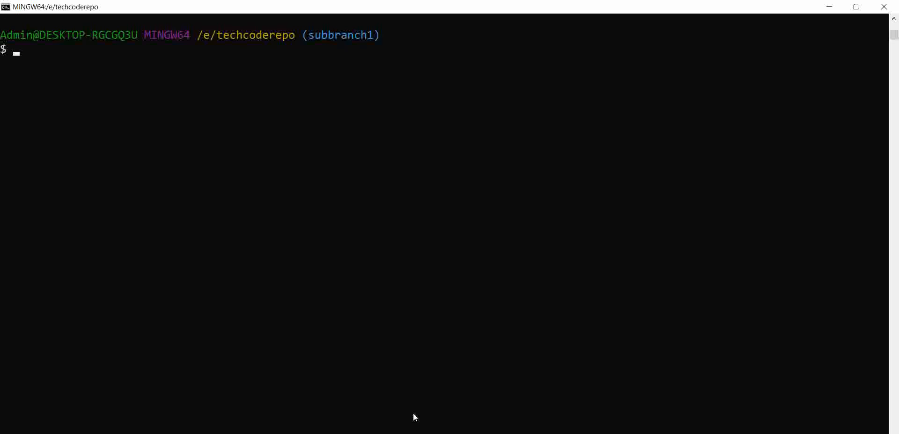
{"action": "mouse_move", "coordinate": [337, 41]}
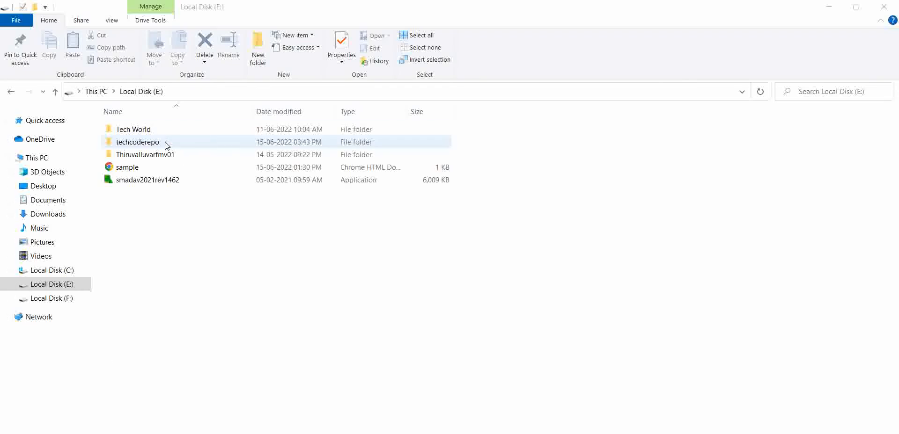
Copy sample.html from Local Disk (E:) into the techcoderepo folder and open it
{"action": "double_click", "coordinate": [137, 141]}
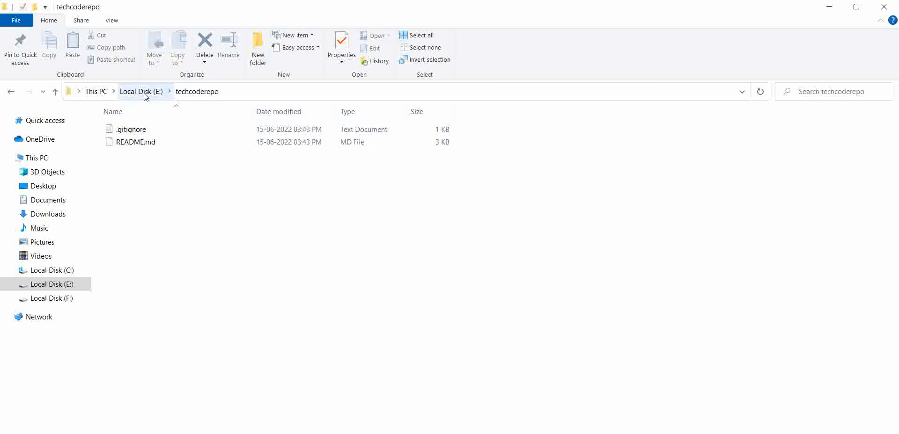
{"action": "left_click", "coordinate": [140, 91]}
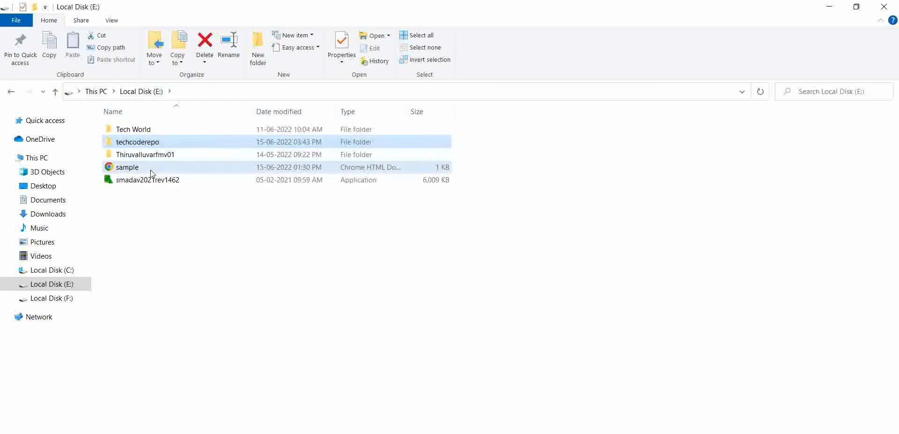
{"action": "left_click", "coordinate": [126, 167]}
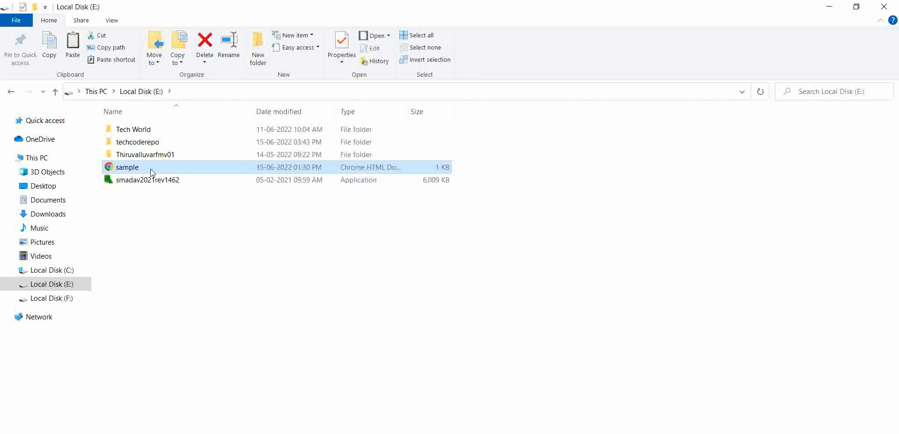
{"action": "left_click", "coordinate": [138, 142]}
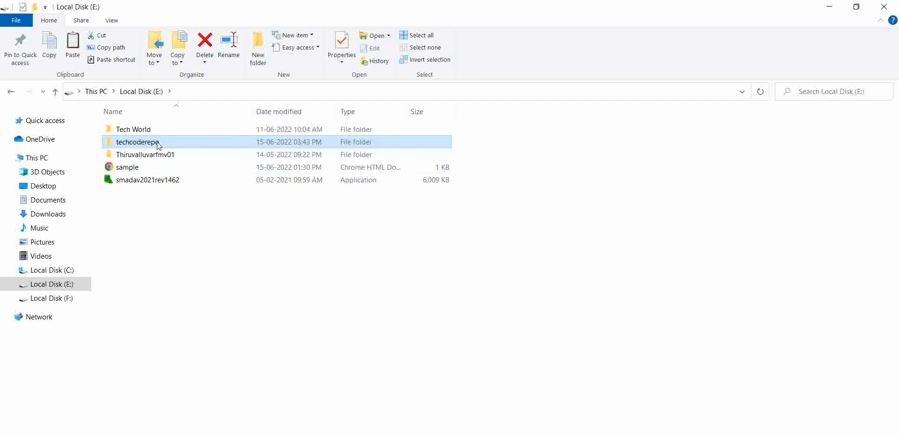
{"action": "double_click", "coordinate": [138, 142]}
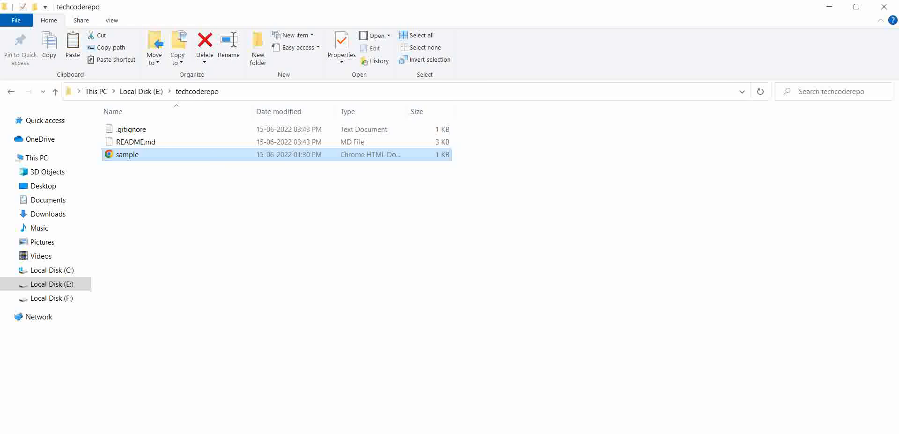
{"action": "double_click", "coordinate": [126, 155]}
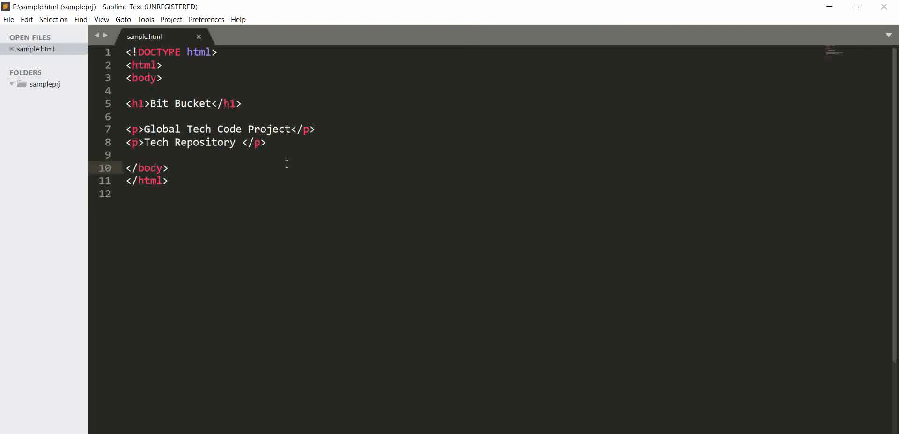
{"action": "mouse_move", "coordinate": [445, 327]}
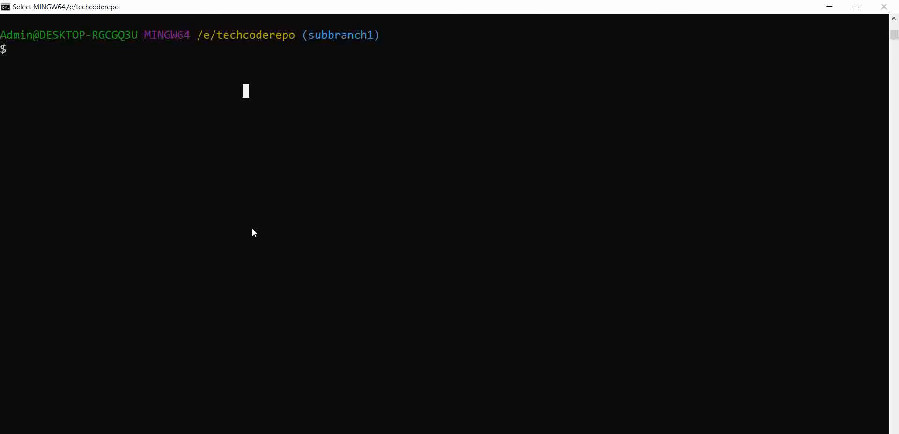
{"action": "mouse_move", "coordinate": [247, 232]}
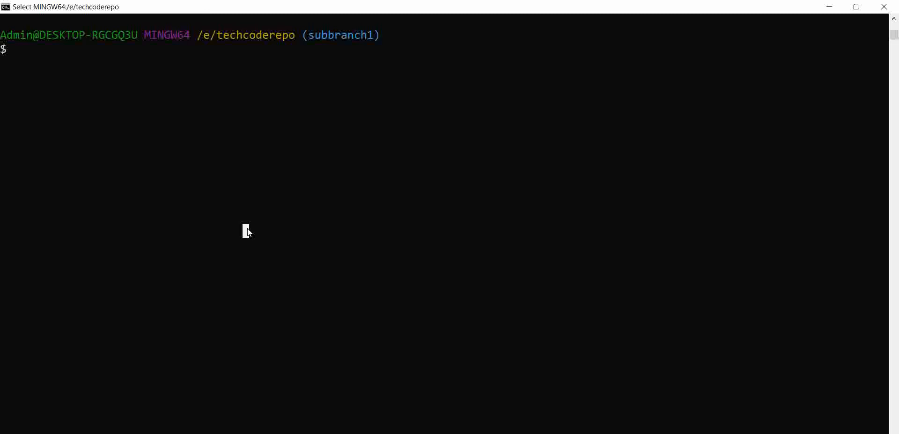
Run git status, git add ., and git status again to confirm sample.html is staged
{"action": "type", "text": "git"}
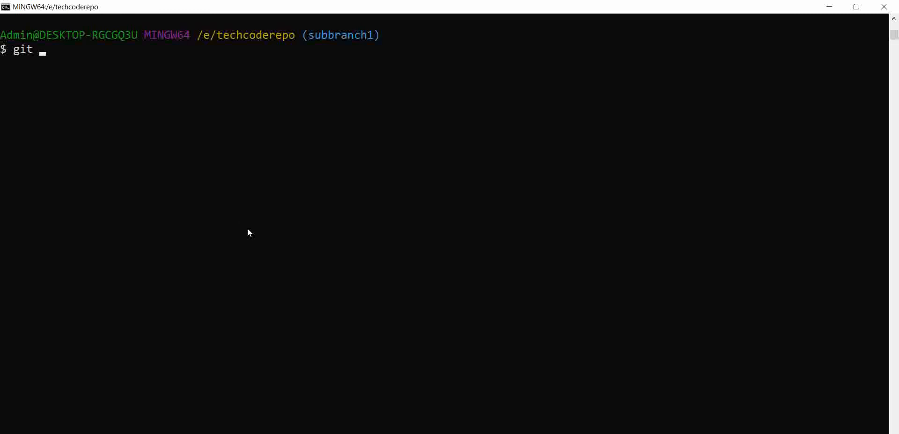
{"action": "type", "text": "status"}
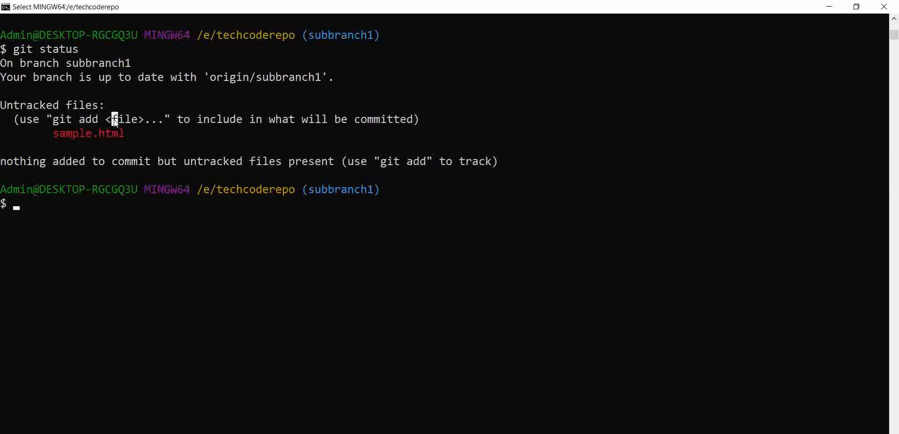
{"action": "mouse_move", "coordinate": [102, 218]}
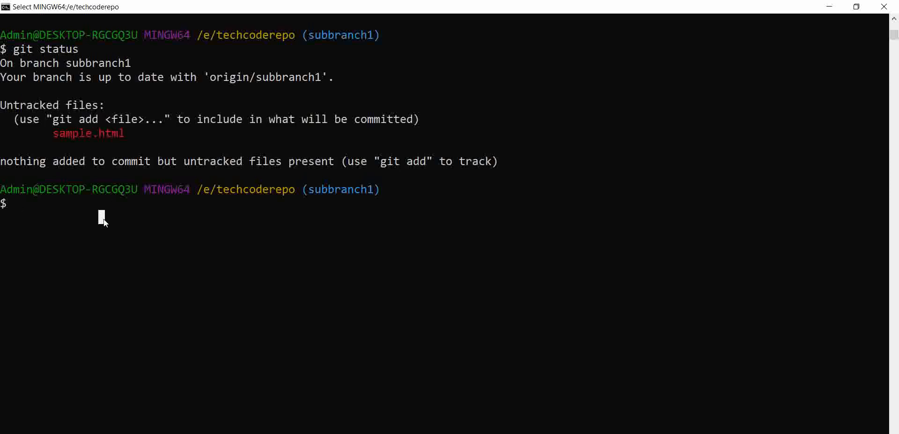
{"action": "type", "text": "git"}
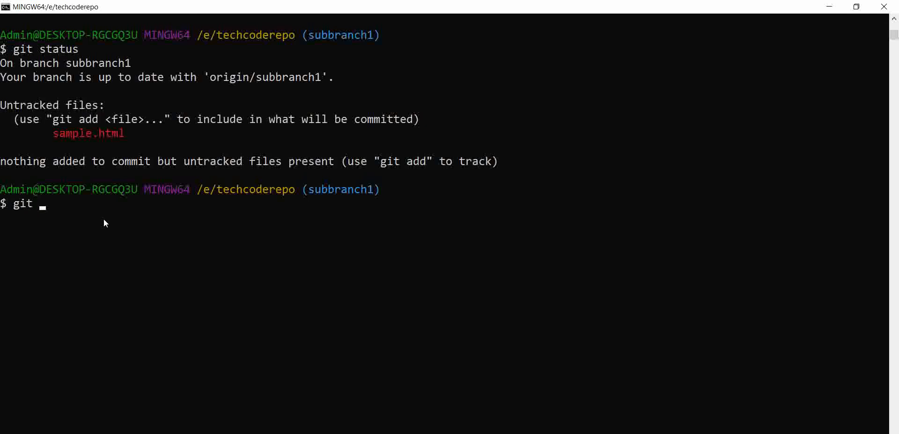
{"action": "type", "text": "add"}
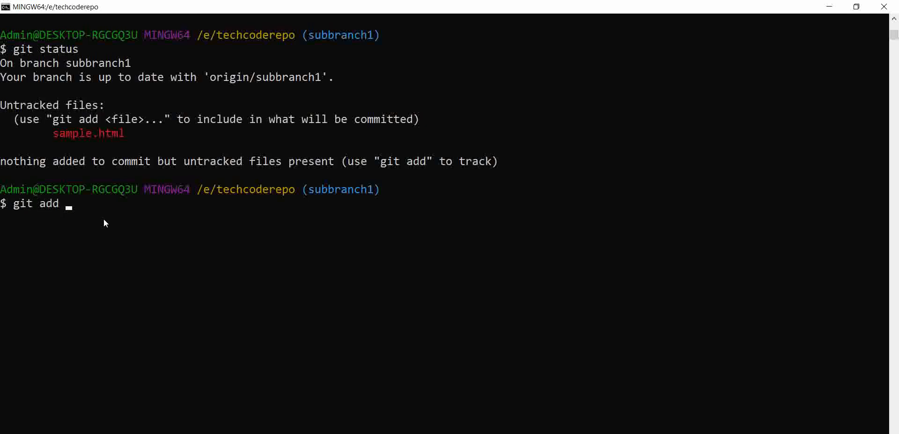
{"action": "key", "text": "Return"}
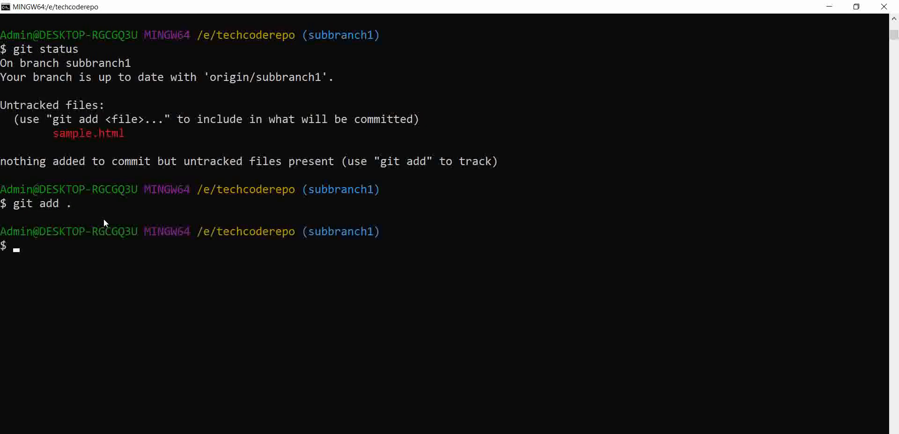
{"action": "mouse_move", "coordinate": [56, 257]}
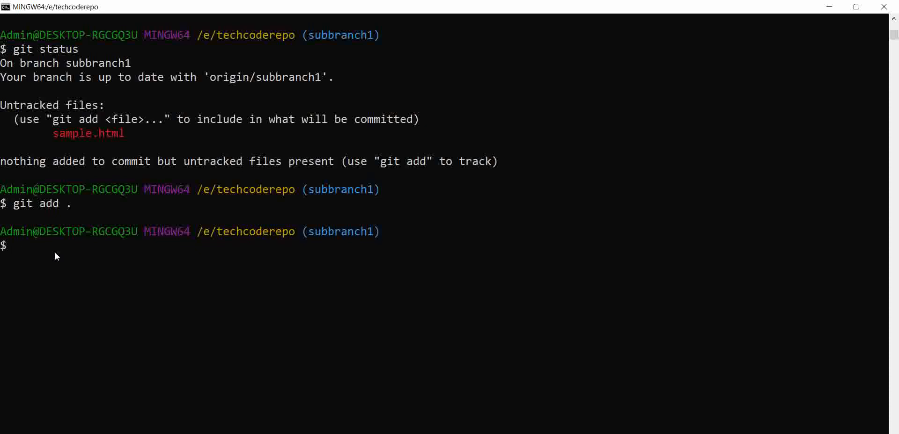
{"action": "type", "text": "git stat"}
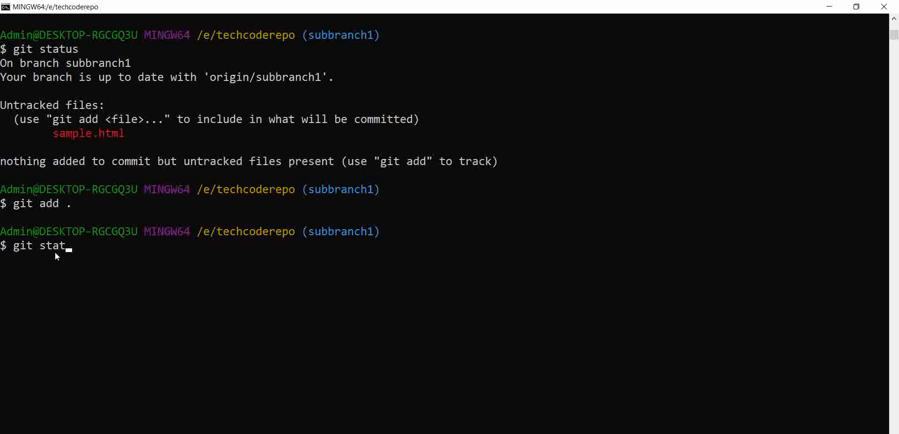
{"action": "key", "text": "Return"}
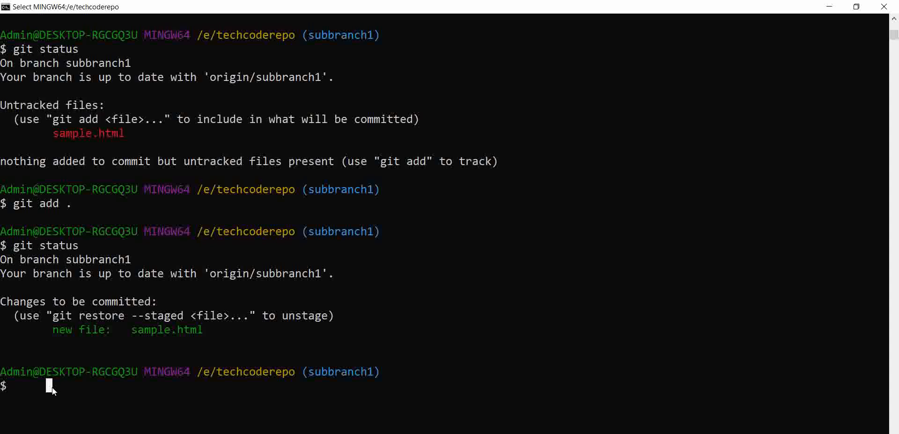
Commit sample.html on subbranch1 with the message 'initial commit sample file'
{"action": "type", "text": "git"}
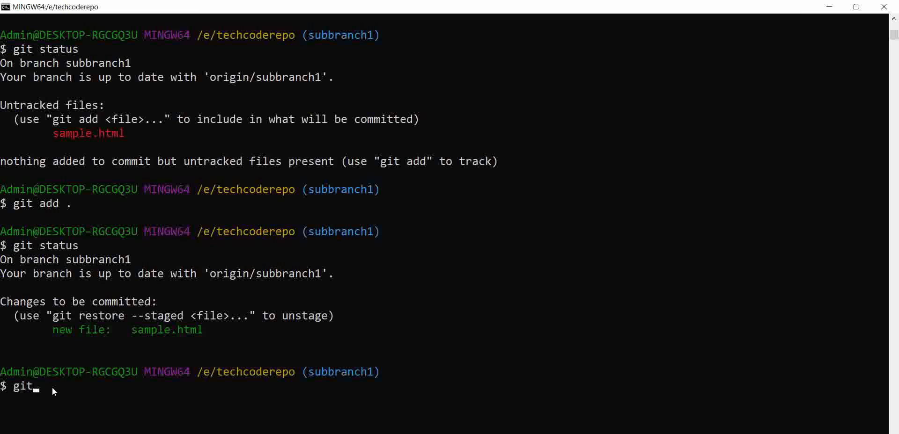
{"action": "type", "text": "commit"}
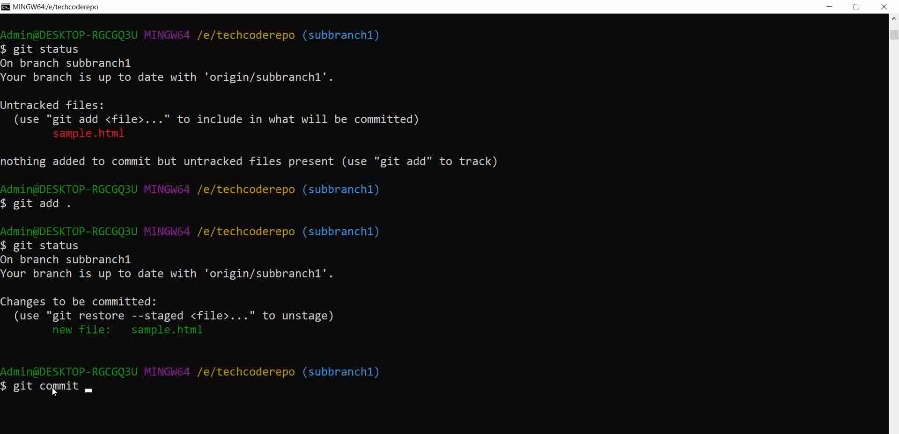
{"action": "type", "text": "-m"}
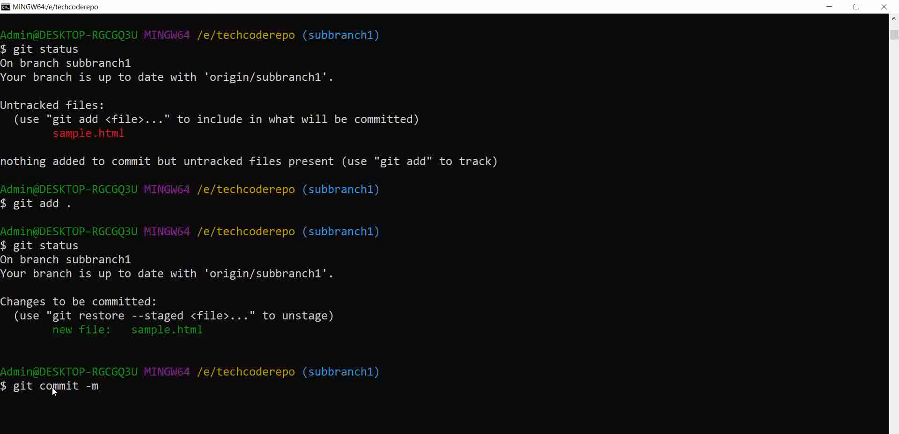
{"action": "type", "text": "'"}
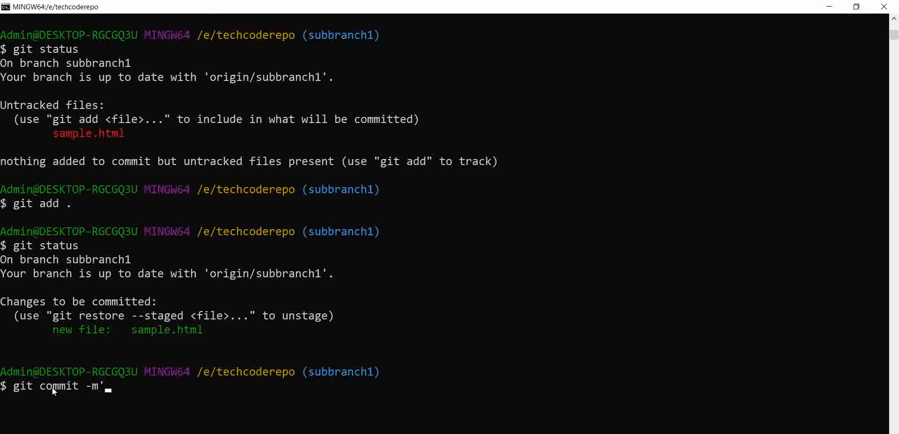
{"action": "type", "text": "initia"}
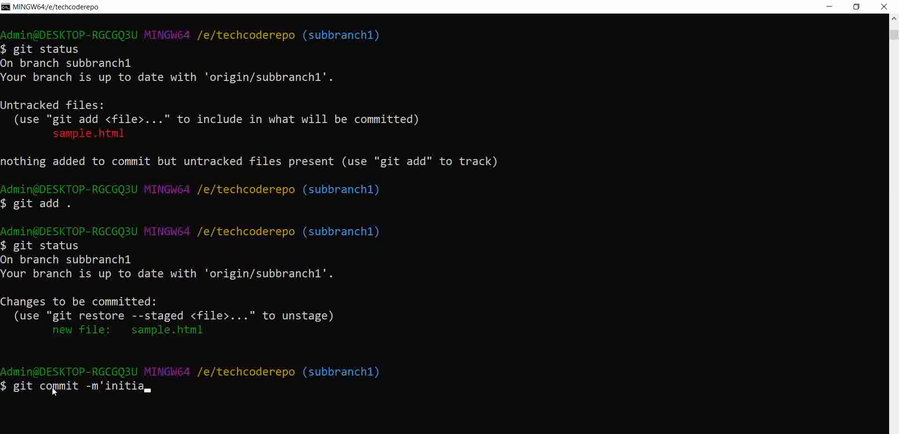
{"action": "type", "text": "l commit sample"}
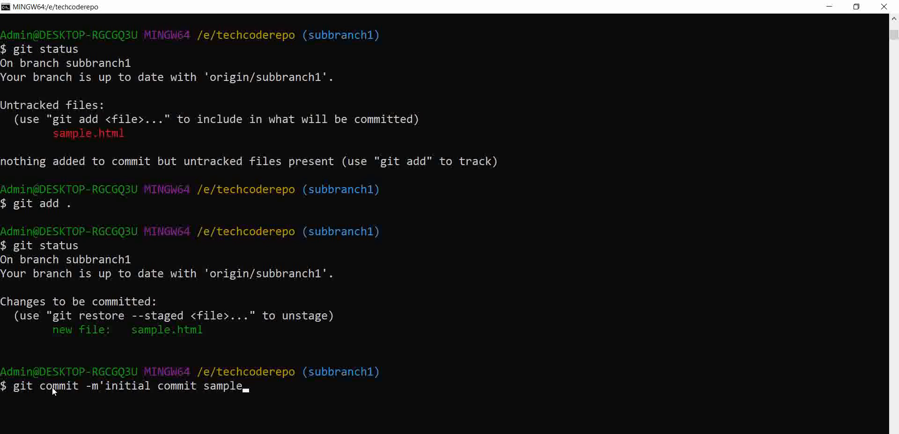
{"action": "type", "text": "f"}
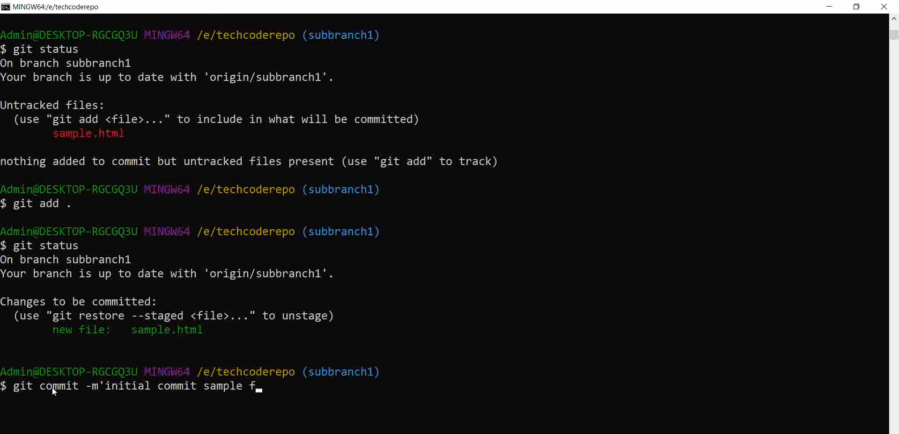
{"action": "type", "text": "ile'"}
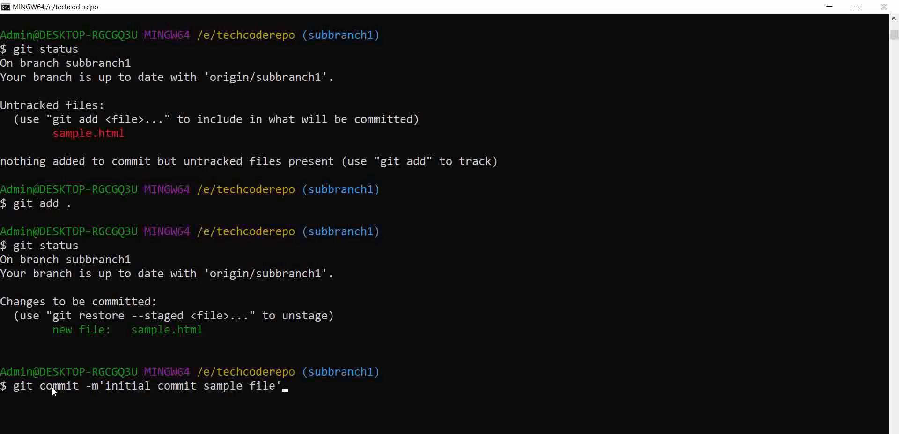
{"action": "key", "text": "Return"}
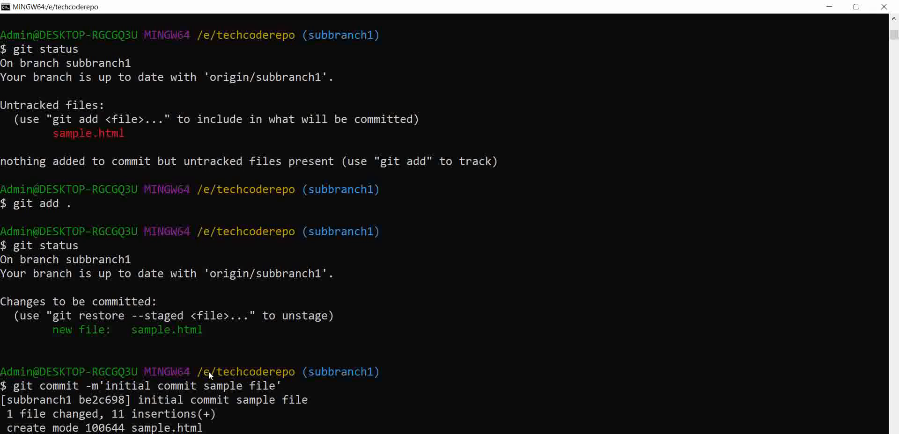
{"action": "mouse_move", "coordinate": [724, 20]}
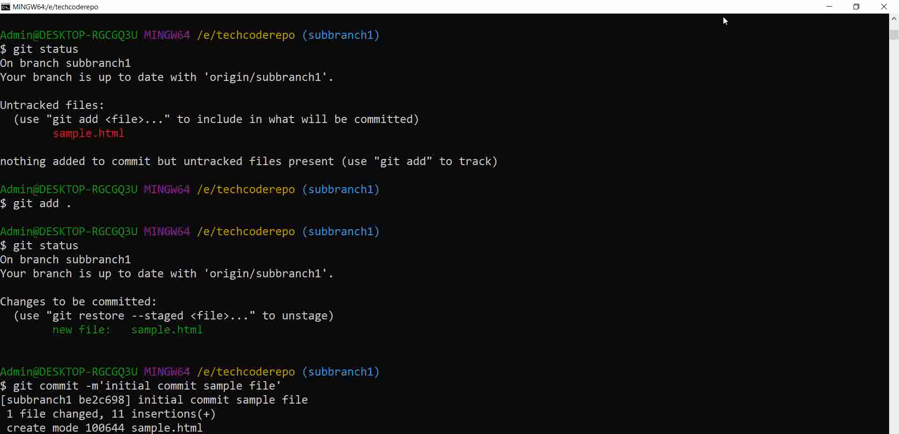
{"action": "mouse_move", "coordinate": [892, 350]}
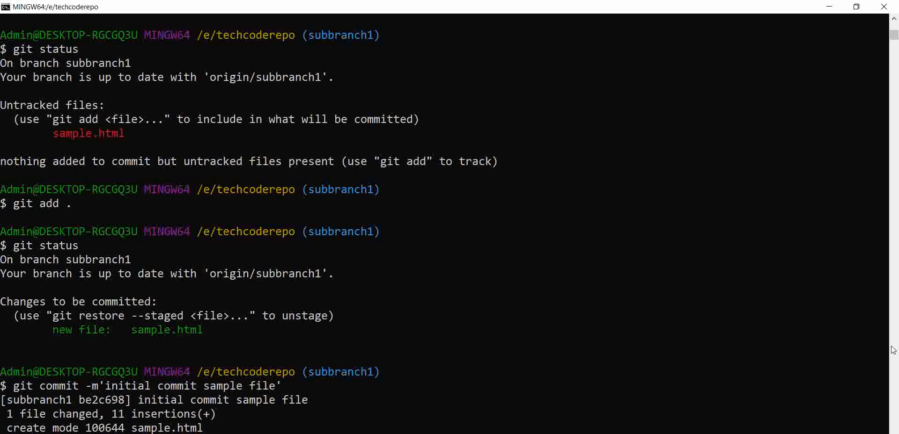
{"action": "mouse_move", "coordinate": [829, 303]}
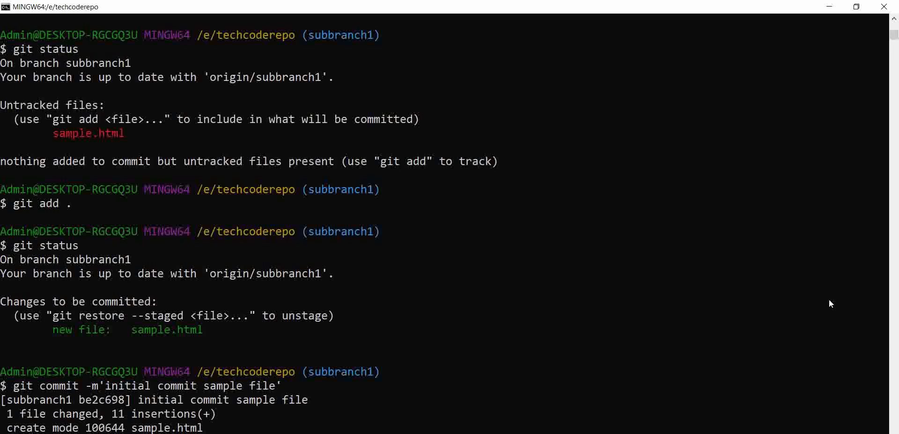
{"action": "scroll", "scroll_direction": "down", "scroll_amount": 3}
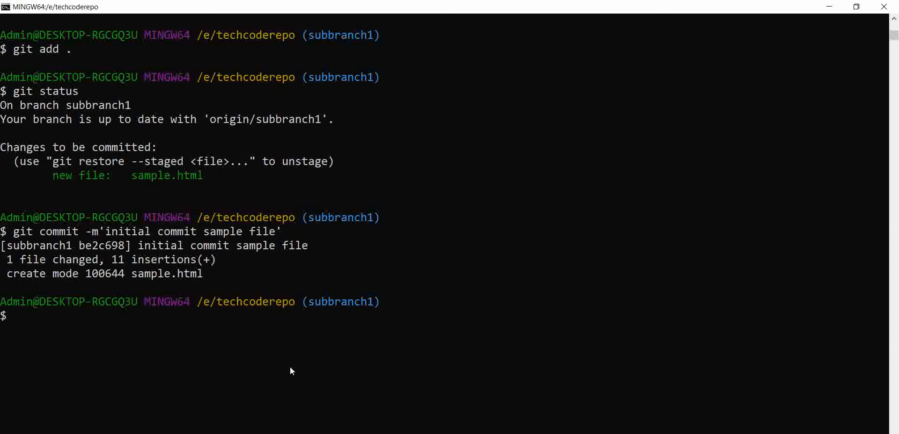
{"action": "left_click", "coordinate": [136, 342]}
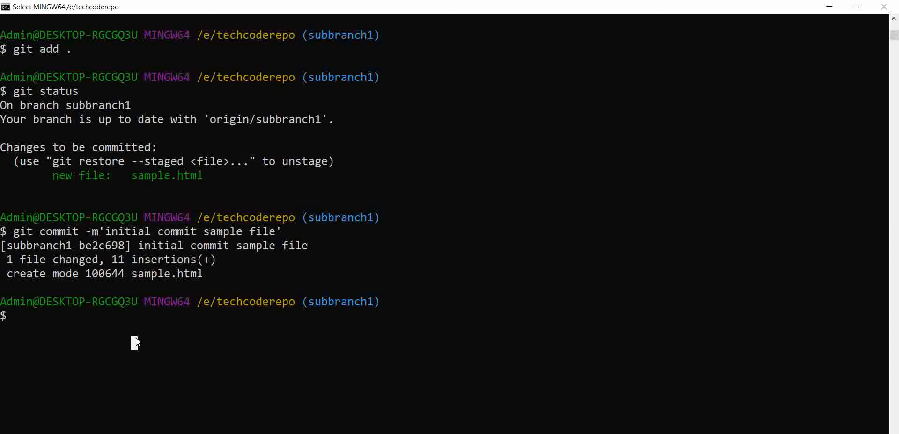
Enter the git push command for the new subbranch1 commit in Git Bash
{"action": "type", "text": "git"}
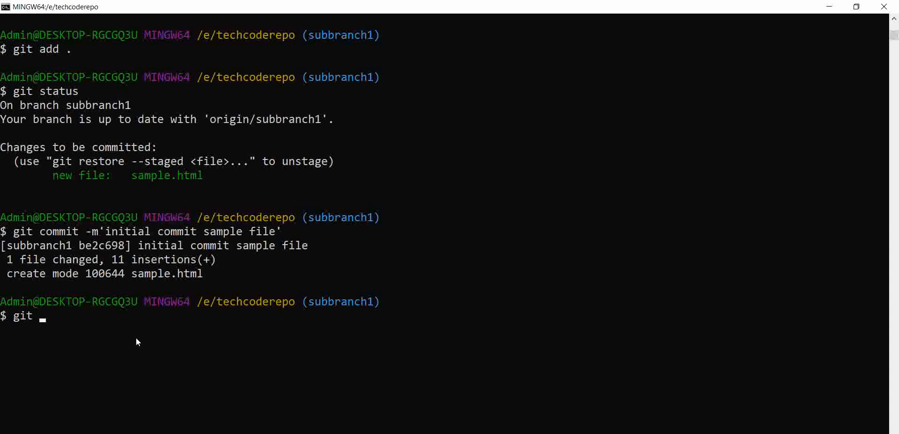
{"action": "type", "text": "push"}
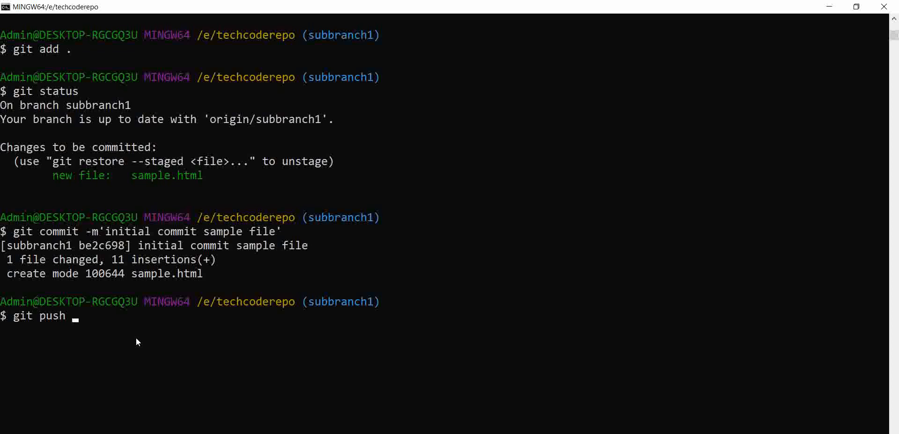
{"action": "key", "text": "Return"}
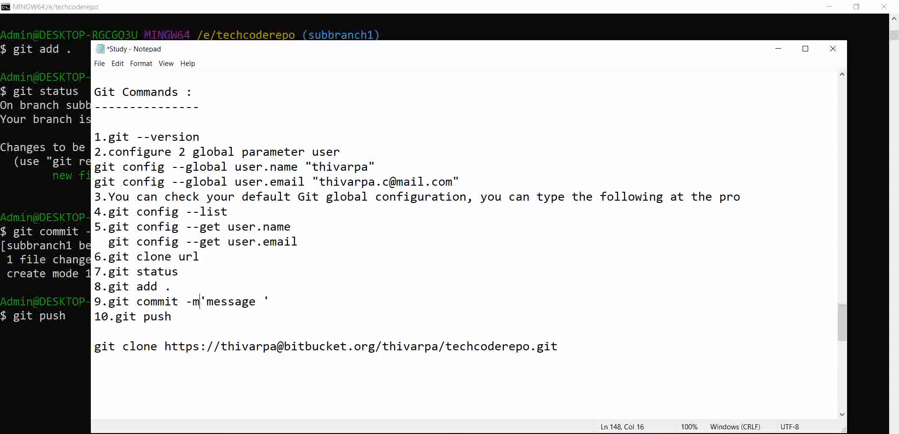
{"action": "mouse_move", "coordinate": [298, 305]}
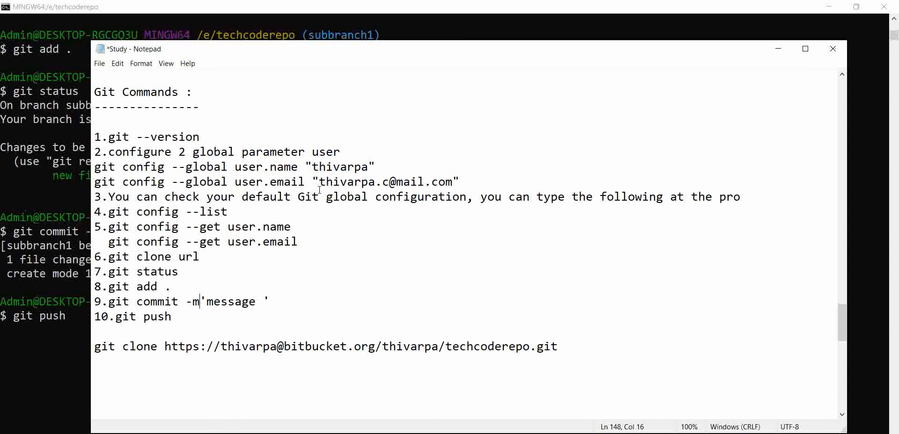
{"action": "left_click_drag", "start_coordinate": [205, 181], "coordinate": [458, 182]}
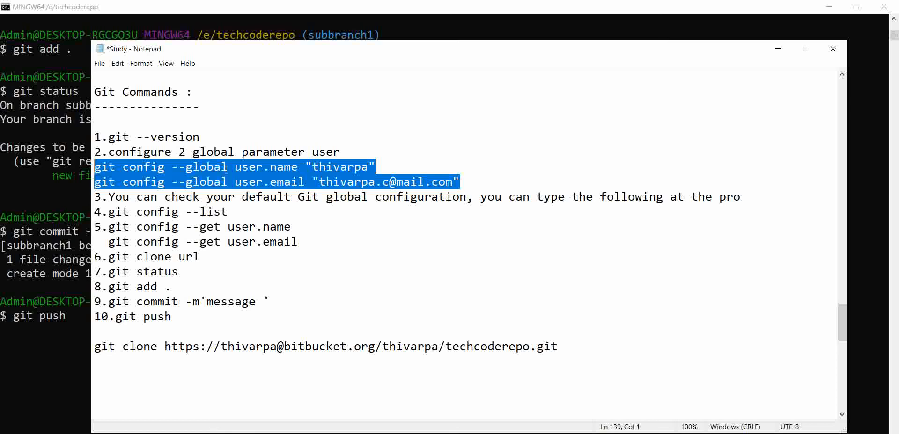
{"action": "left_click", "coordinate": [276, 226]}
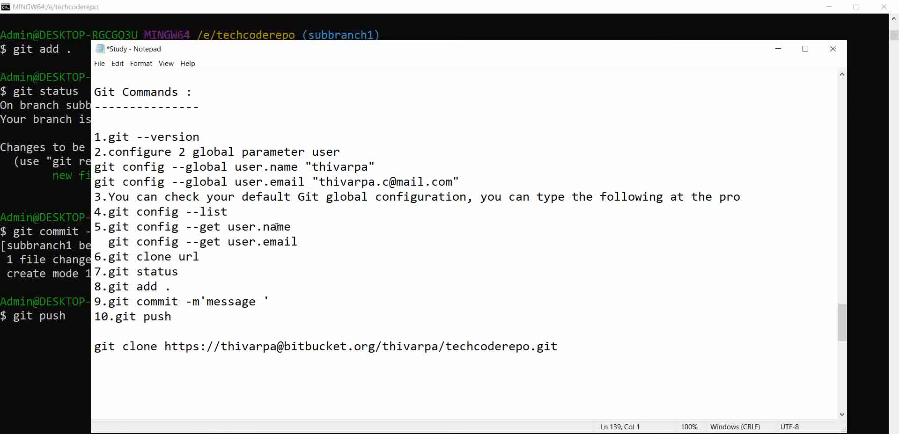
{"action": "left_click_drag", "start_coordinate": [110, 226], "coordinate": [296, 241]}
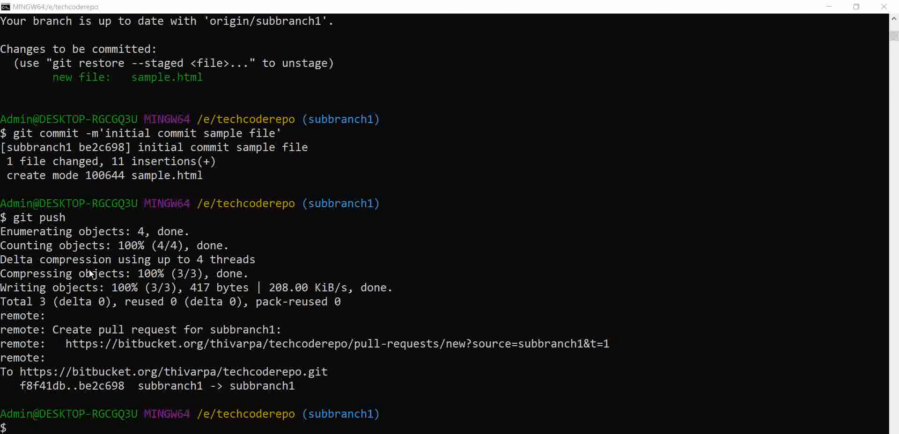
{"action": "mouse_move", "coordinate": [354, 337]}
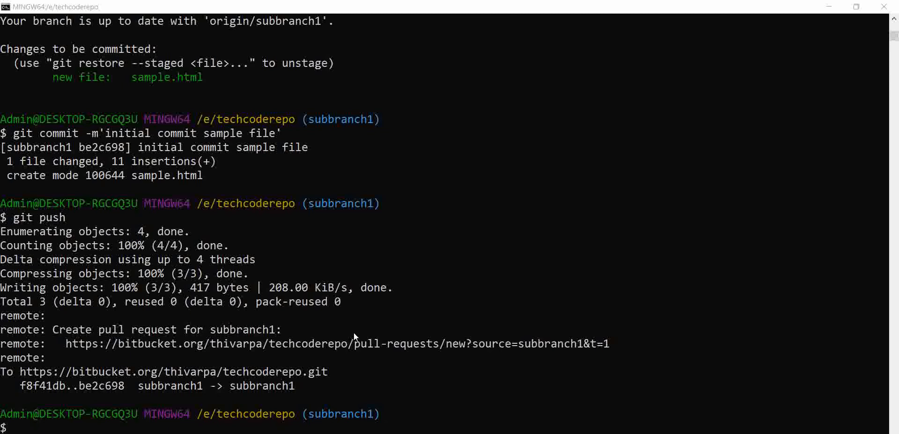
{"action": "mouse_move", "coordinate": [460, 364]}
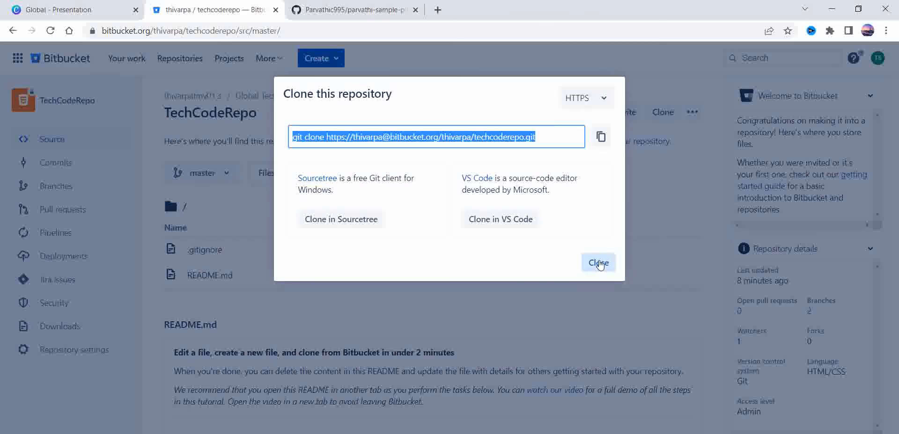
Dismiss the Clone dialog and open sample.html on TechCodeRepo's subbranch1 branch
{"action": "left_click", "coordinate": [597, 262]}
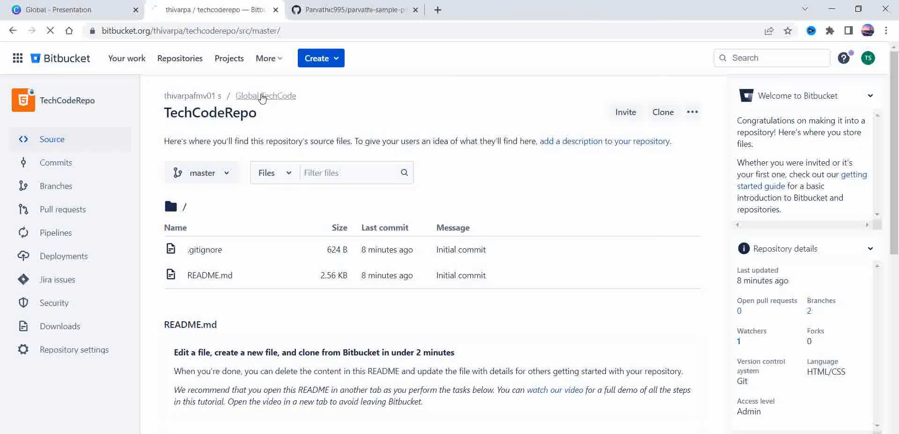
{"action": "left_click", "coordinate": [265, 96]}
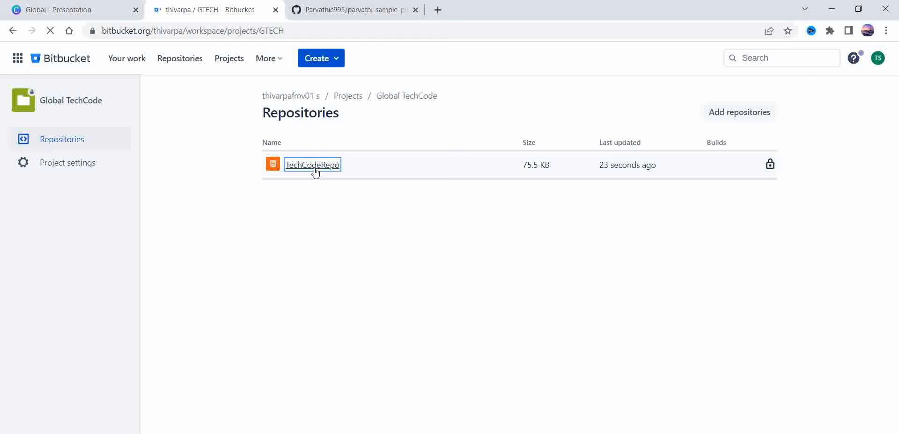
{"action": "left_click", "coordinate": [312, 165]}
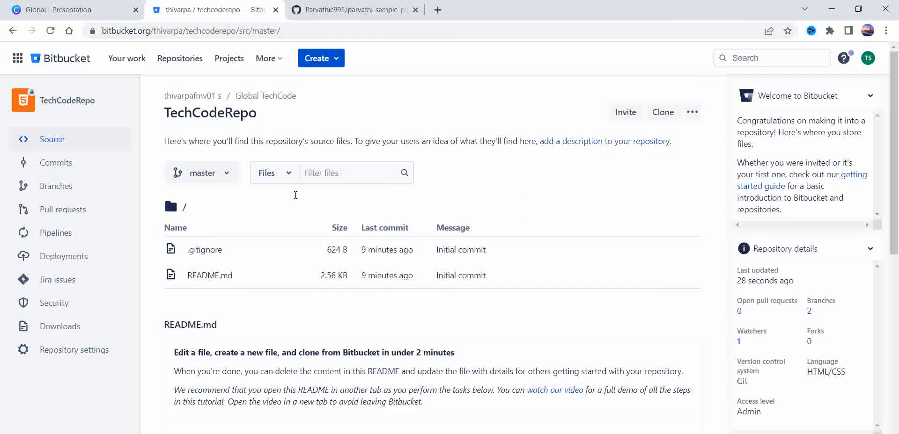
{"action": "left_click", "coordinate": [202, 173]}
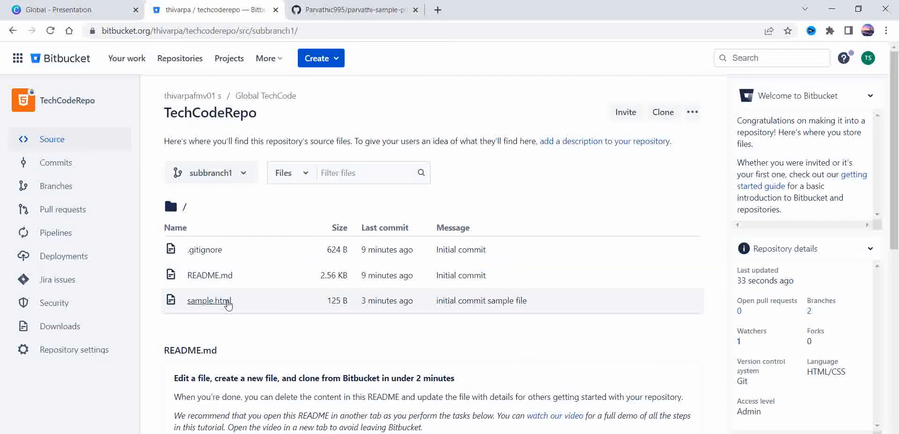
{"action": "left_click", "coordinate": [209, 301]}
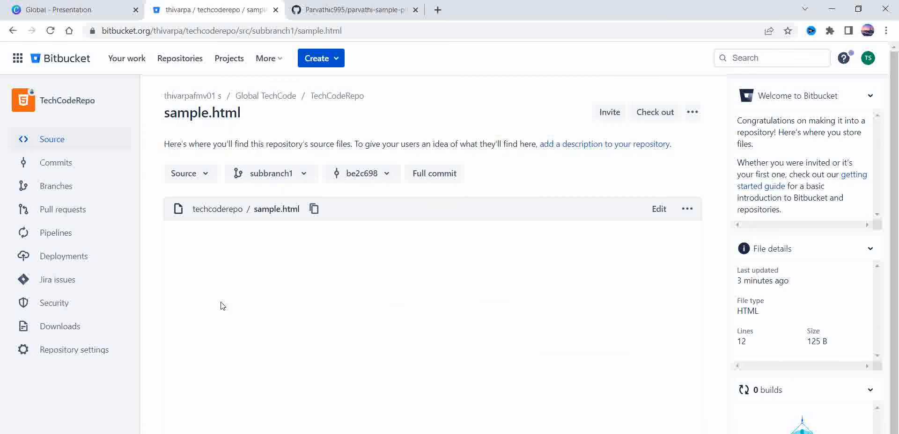
{"action": "mouse_move", "coordinate": [403, 306]}
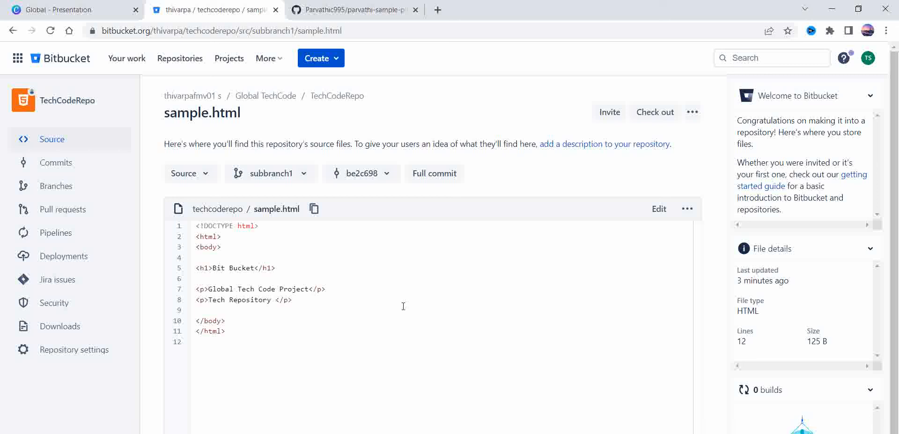
{"action": "mouse_move", "coordinate": [84, 220]}
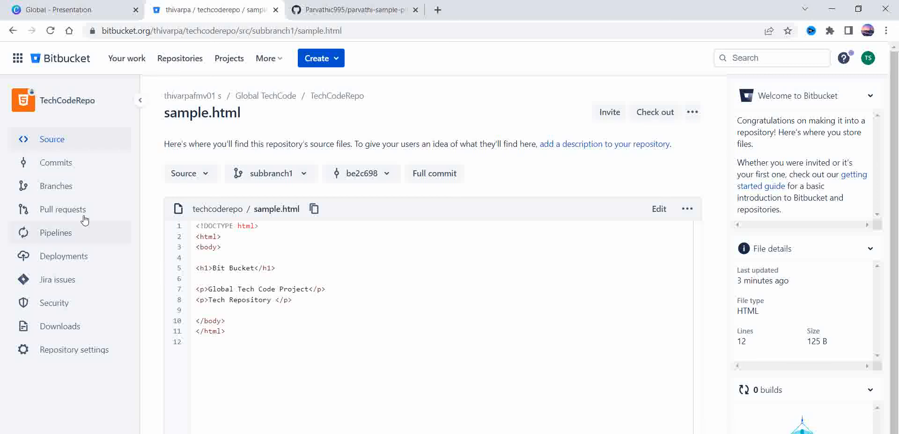
Start a new pull request from subbranch1 into master and scroll to Create
{"action": "left_click", "coordinate": [63, 209]}
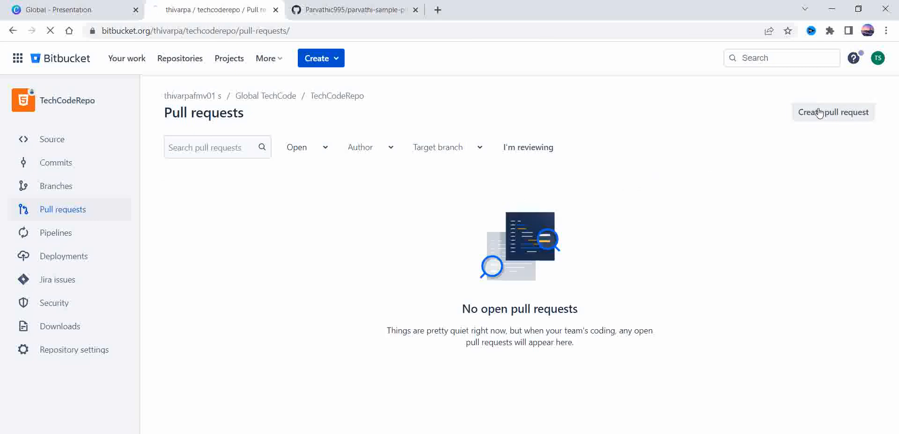
{"action": "left_click", "coordinate": [833, 112]}
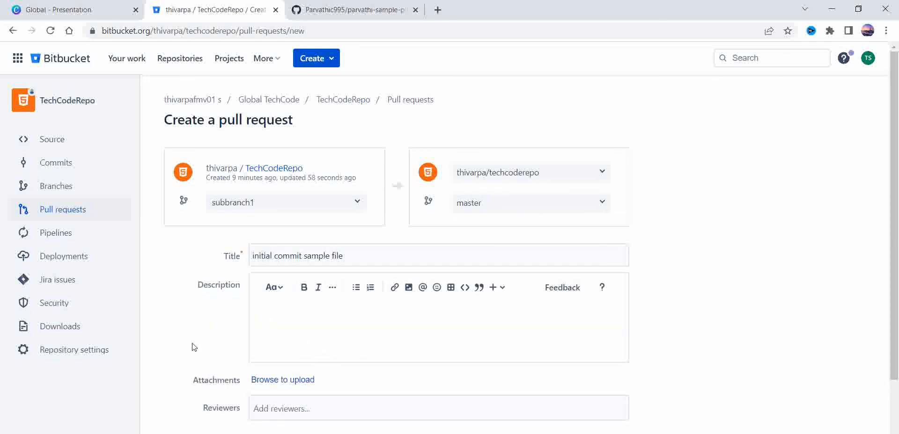
{"action": "scroll", "scroll_direction": "down", "scroll_amount": 3}
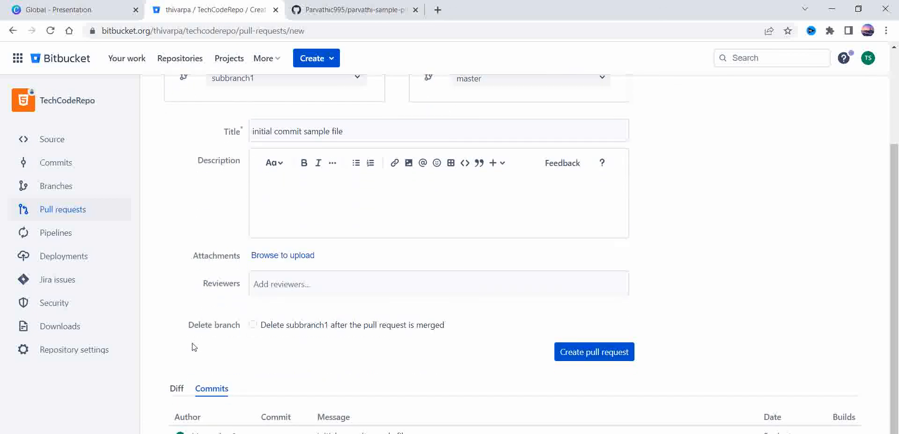
{"action": "mouse_move", "coordinate": [250, 383]}
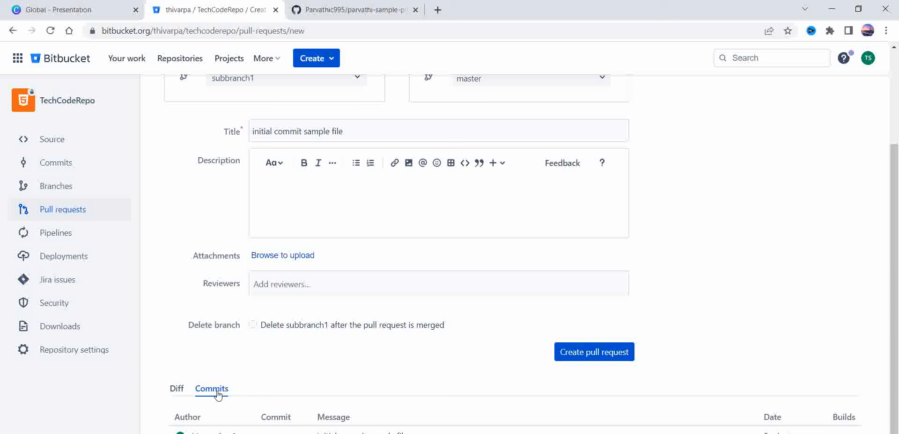
{"action": "mouse_move", "coordinate": [305, 348]}
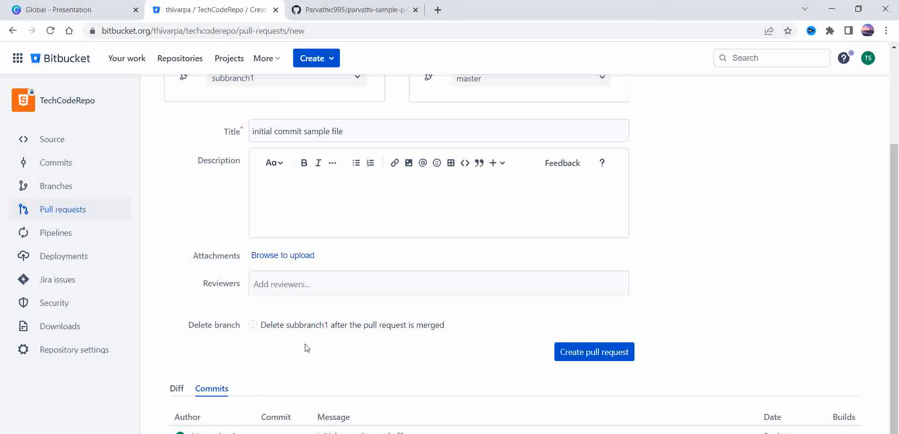
{"action": "mouse_move", "coordinate": [446, 330]}
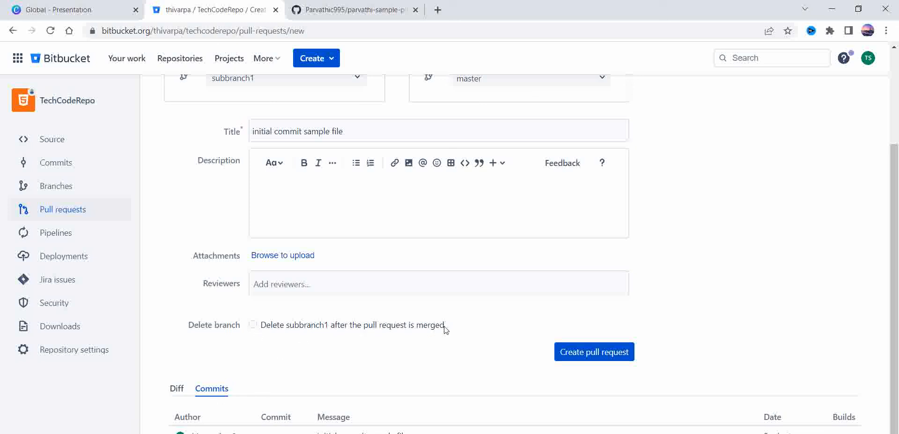
{"action": "mouse_move", "coordinate": [458, 328]}
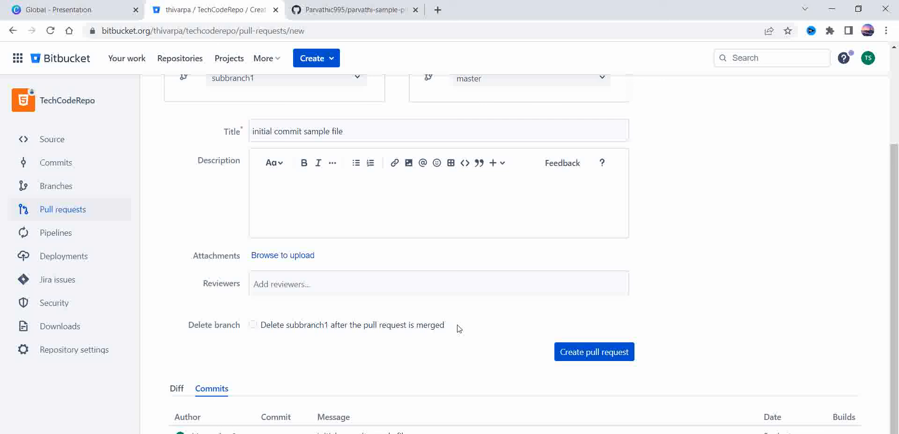
{"action": "mouse_move", "coordinate": [383, 332]}
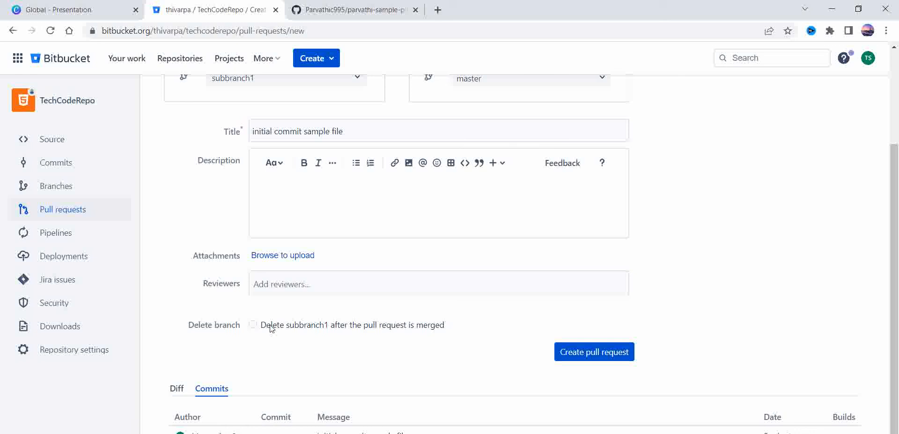
{"action": "mouse_move", "coordinate": [639, 370]}
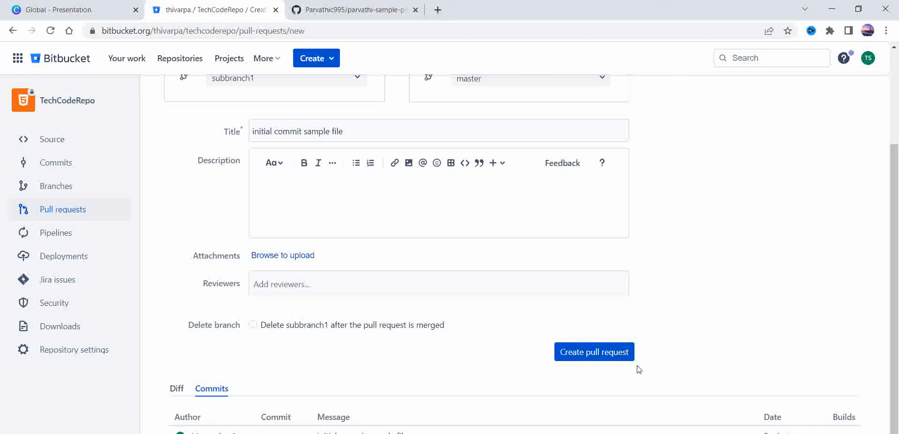
Create pull request #1 and review commit be2c698 and the sample.html diff
{"action": "left_click", "coordinate": [594, 352]}
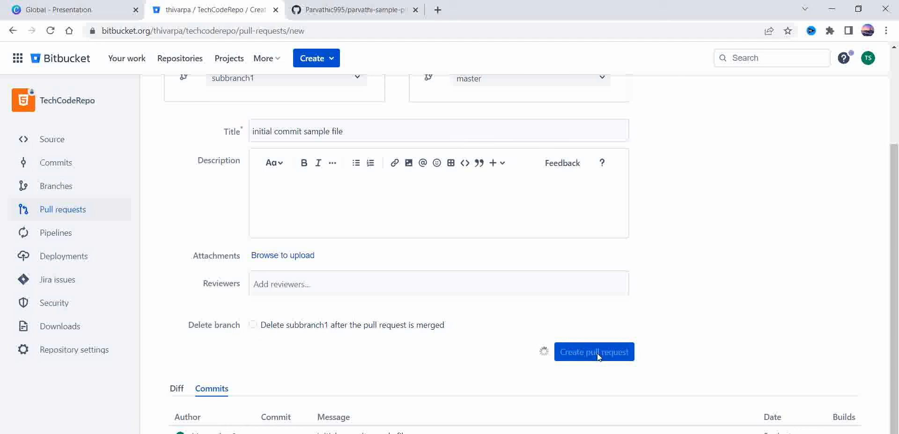
{"action": "mouse_move", "coordinate": [399, 350]}
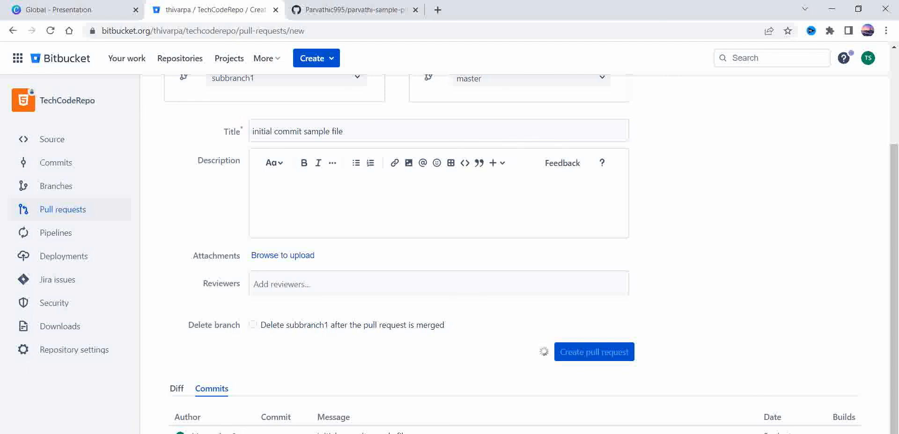
{"action": "left_click", "coordinate": [594, 352]}
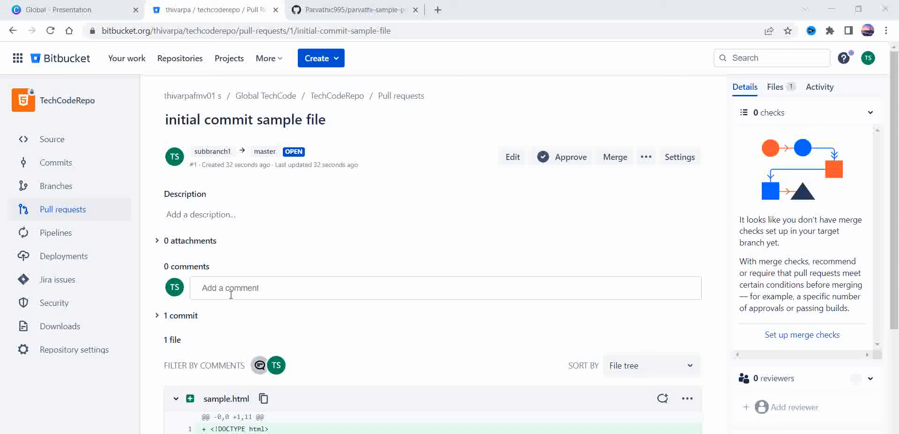
{"action": "left_click", "coordinate": [158, 316]}
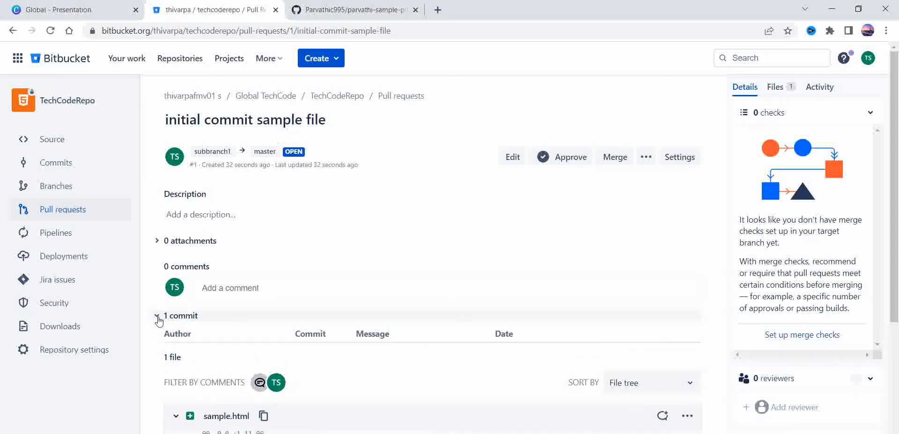
{"action": "left_click", "coordinate": [157, 316]}
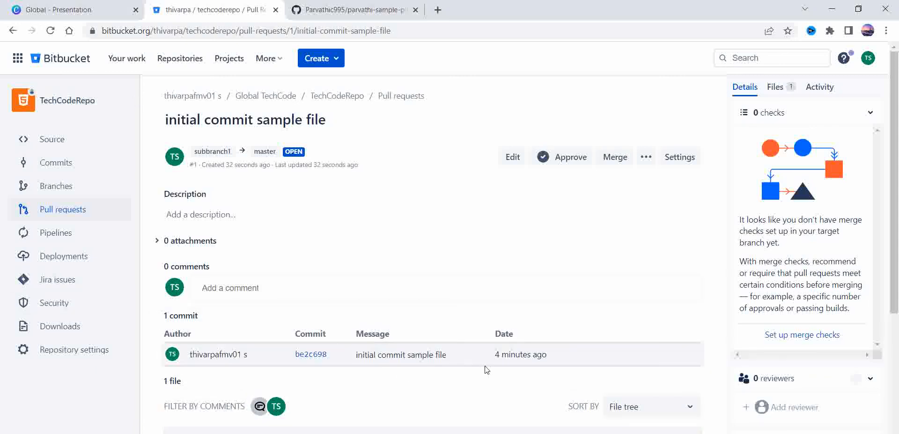
{"action": "mouse_move", "coordinate": [198, 383]}
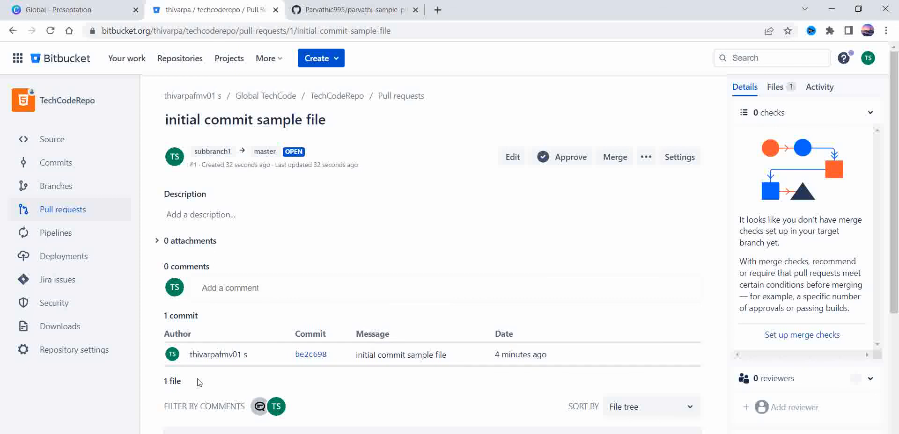
{"action": "scroll", "scroll_direction": "down", "scroll_amount": 3}
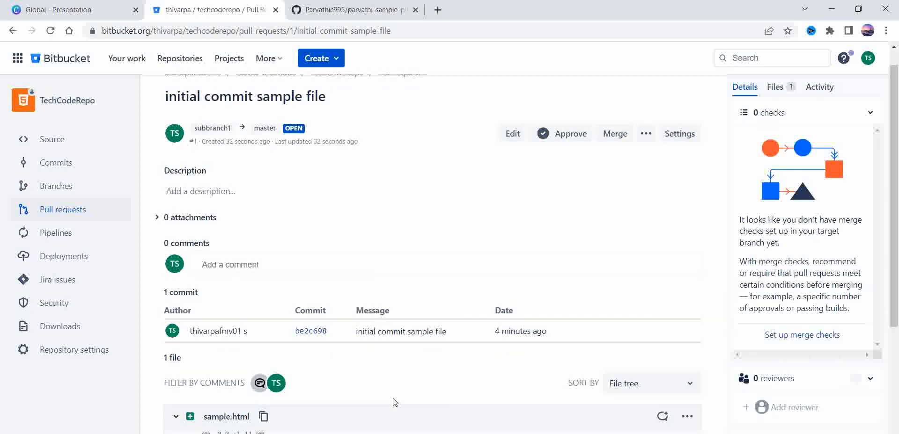
{"action": "scroll", "scroll_direction": "down", "scroll_amount": 3}
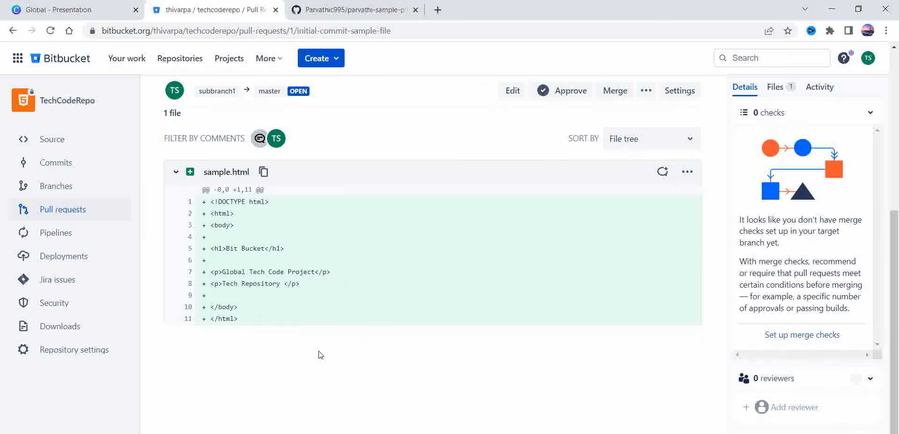
{"action": "scroll", "scroll_direction": "up", "scroll_amount": 3}
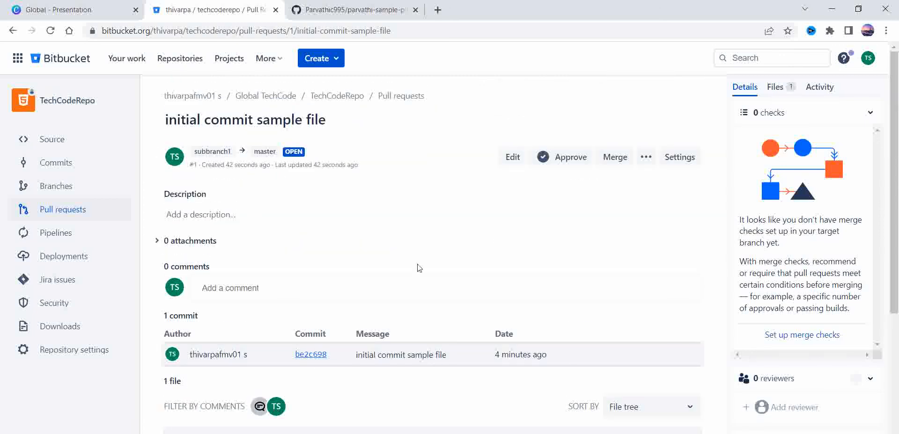
Confirm merging pull request #1 into master and return to TechCodeRepo's source
{"action": "left_click", "coordinate": [614, 157]}
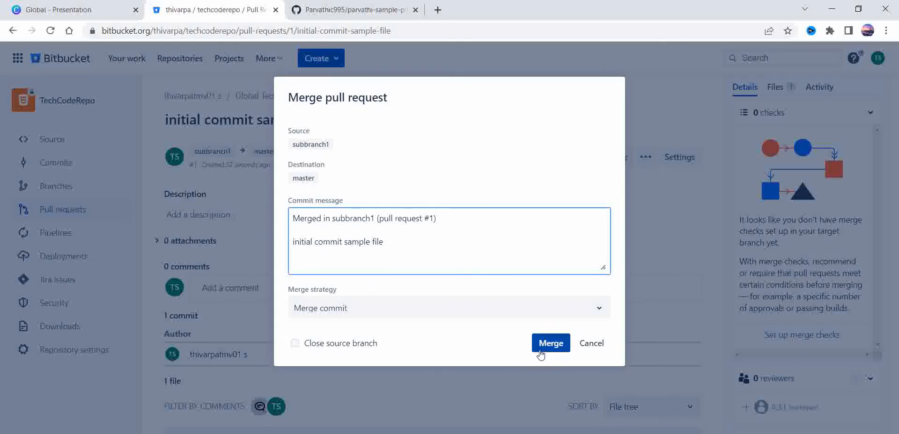
{"action": "left_click", "coordinate": [549, 343]}
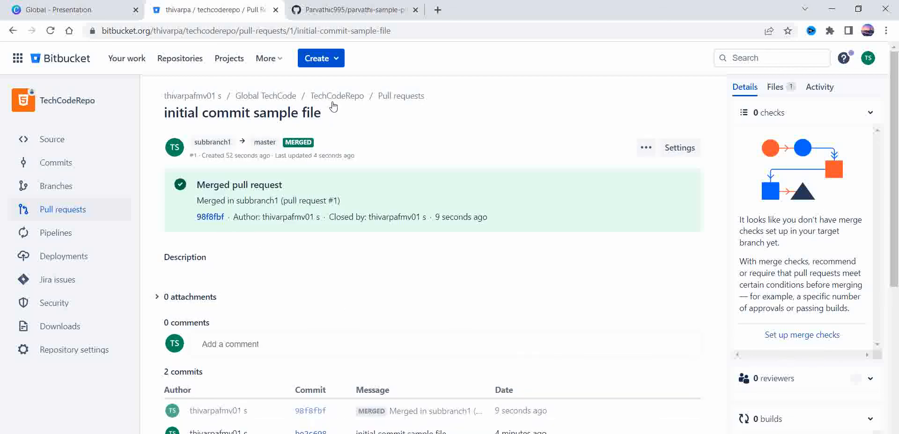
{"action": "left_click", "coordinate": [51, 138]}
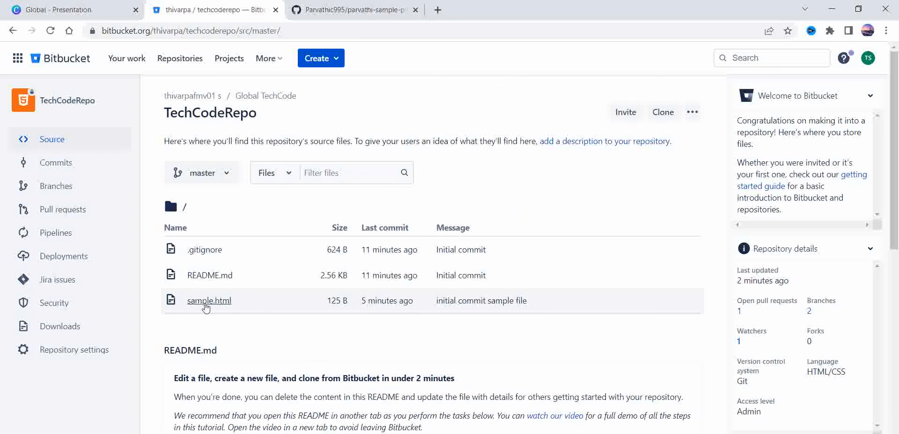
{"action": "mouse_move", "coordinate": [241, 342]}
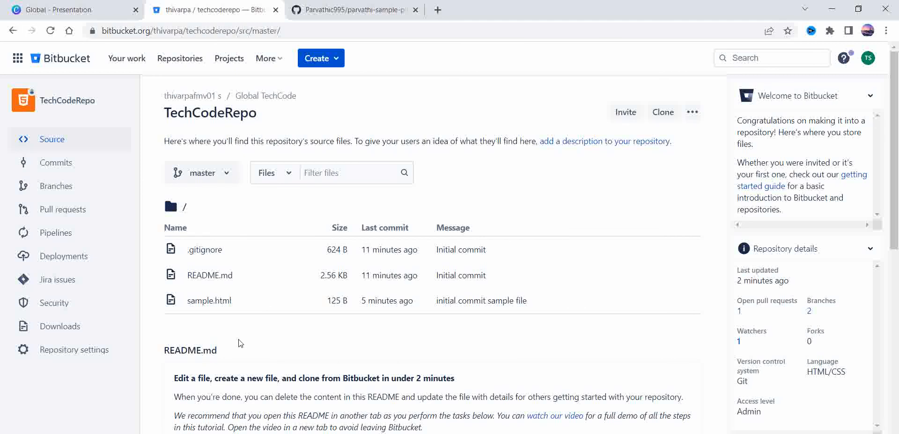
{"action": "mouse_move", "coordinate": [86, 350]}
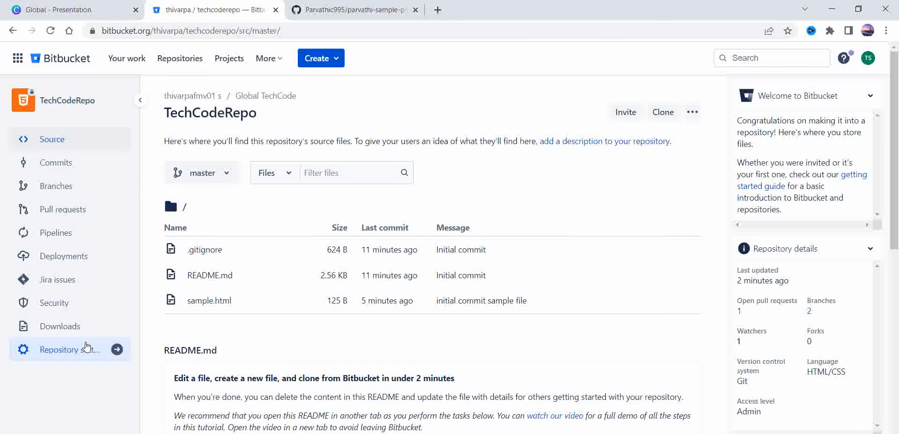
Reveal the Delete repository option under TechCodeRepo's Manage repository settings
{"action": "left_click", "coordinate": [70, 350]}
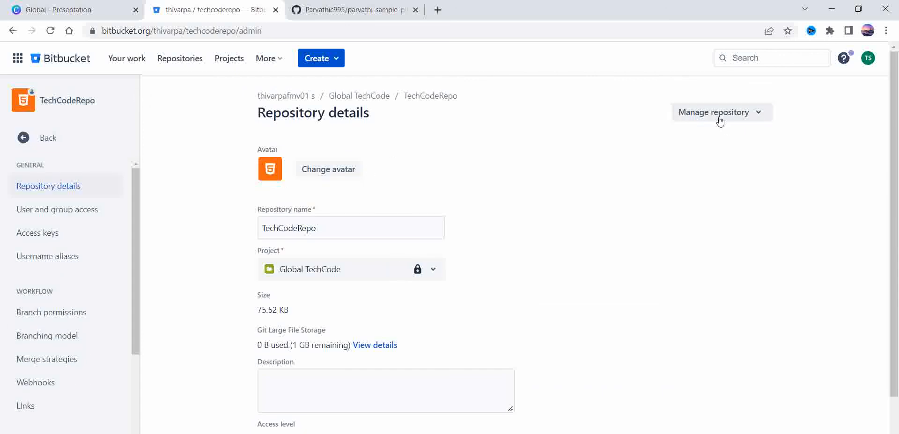
{"action": "left_click", "coordinate": [719, 112]}
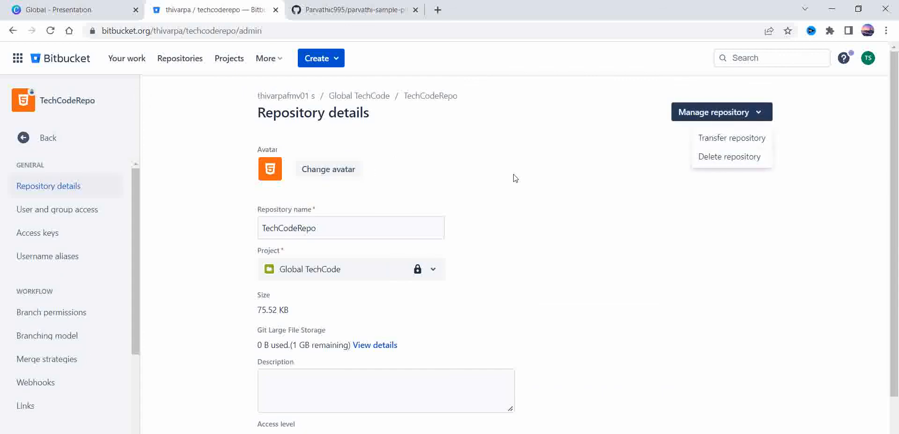
{"action": "left_click", "coordinate": [229, 58]}
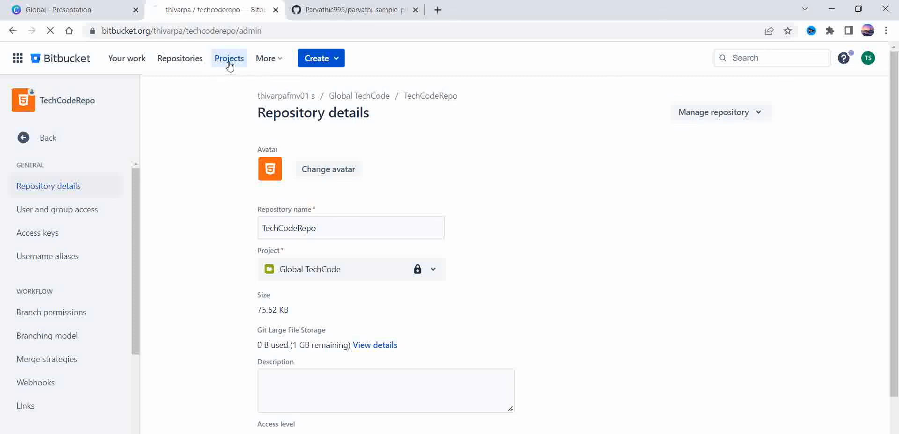
Open the Global TechCode project's settings page showing key GTECH
{"action": "left_click", "coordinate": [228, 58]}
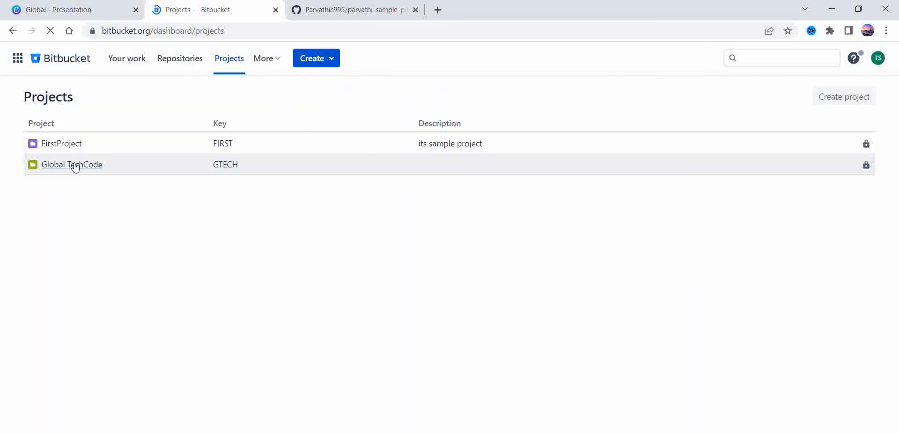
{"action": "left_click", "coordinate": [71, 164]}
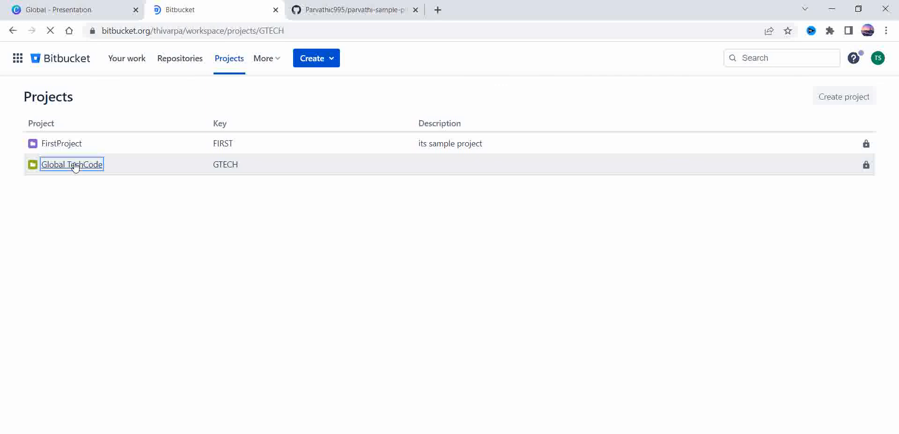
{"action": "left_click", "coordinate": [71, 164]}
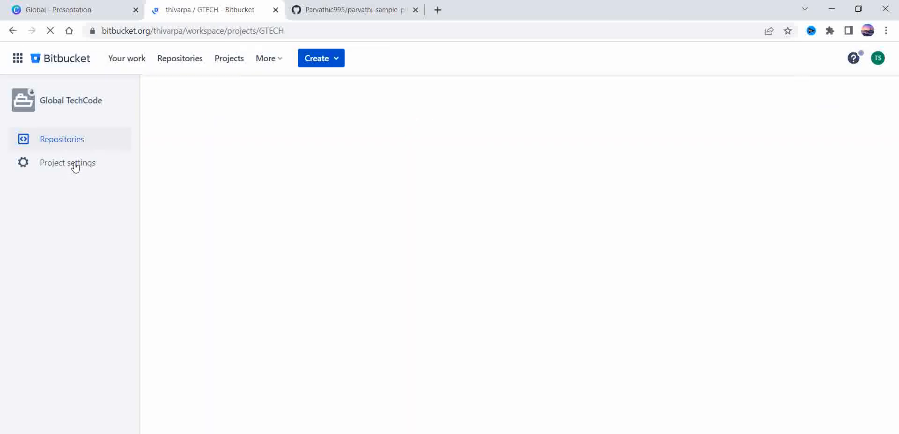
{"action": "left_click", "coordinate": [67, 163]}
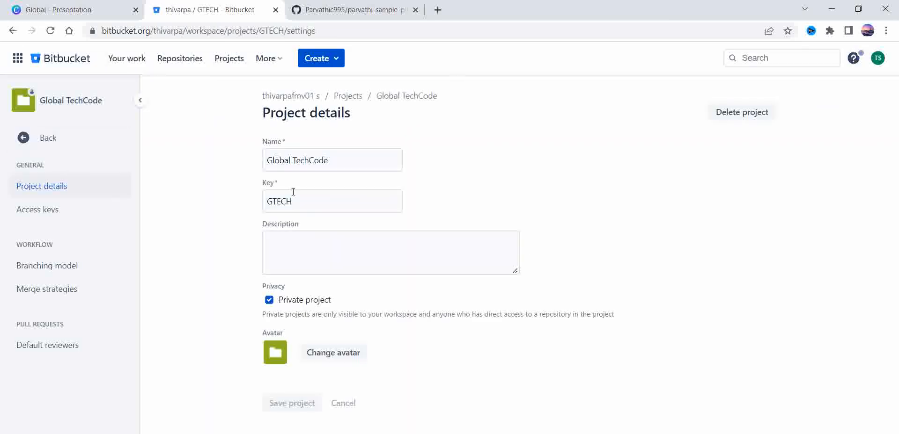
{"action": "mouse_move", "coordinate": [513, 177]}
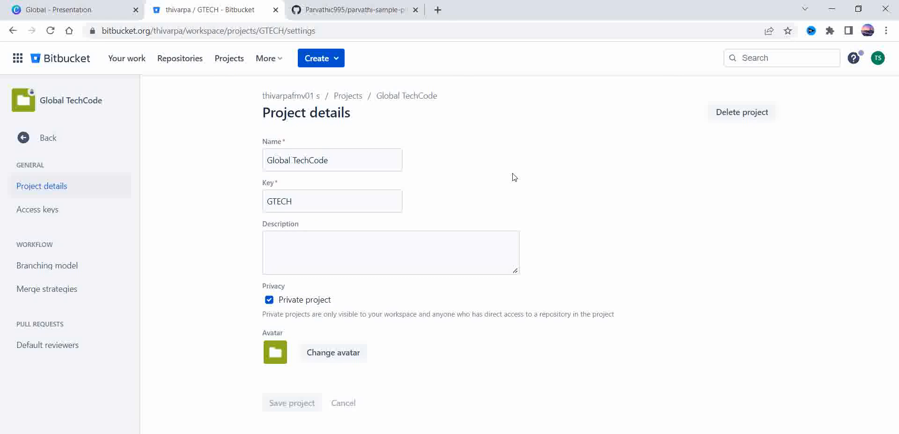
{"action": "mouse_move", "coordinate": [735, 121]}
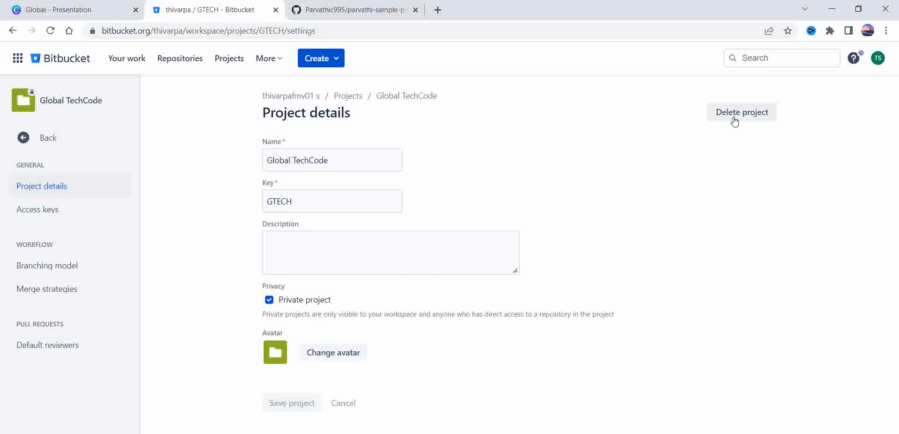
{"action": "mouse_move", "coordinate": [451, 181]}
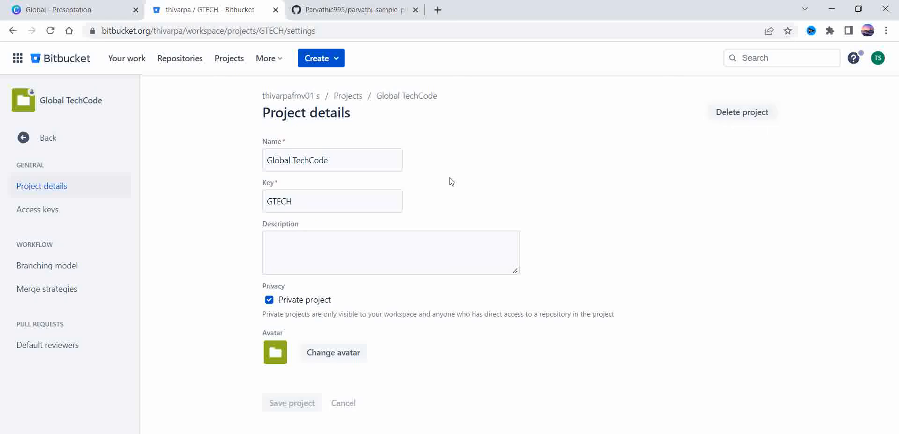